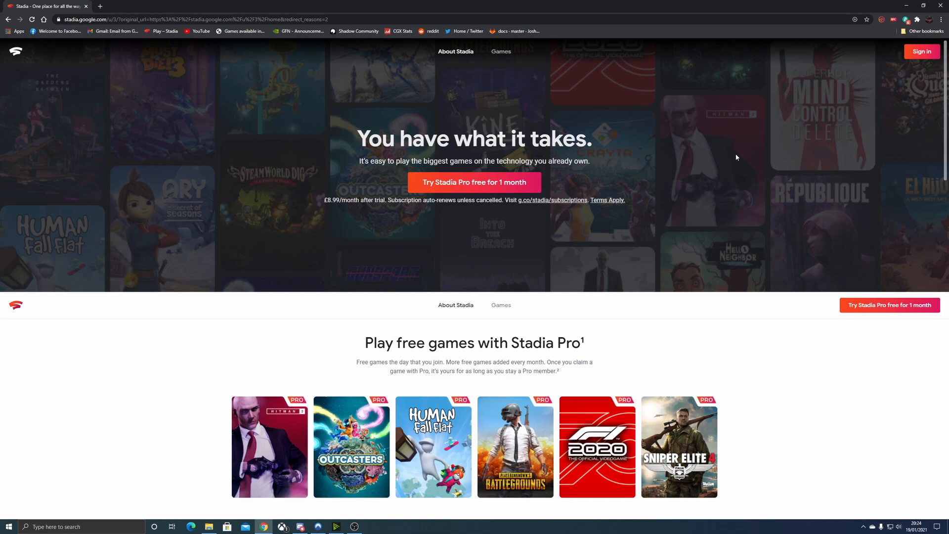
{"action": "mouse_move", "coordinate": [913, 65]}
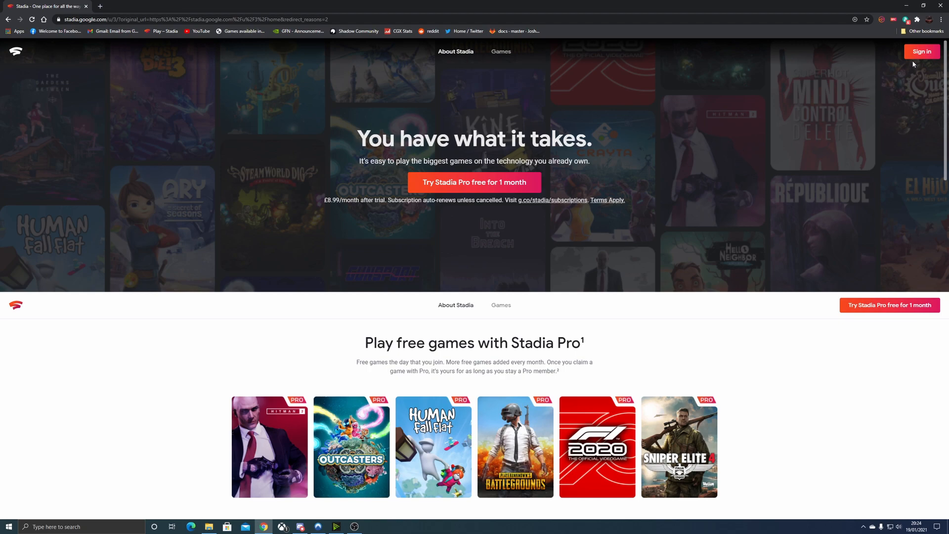
Sign in to Stadia, confirm the Google account and proceed to entering a Stadia name
{"action": "left_click", "coordinate": [920, 52]}
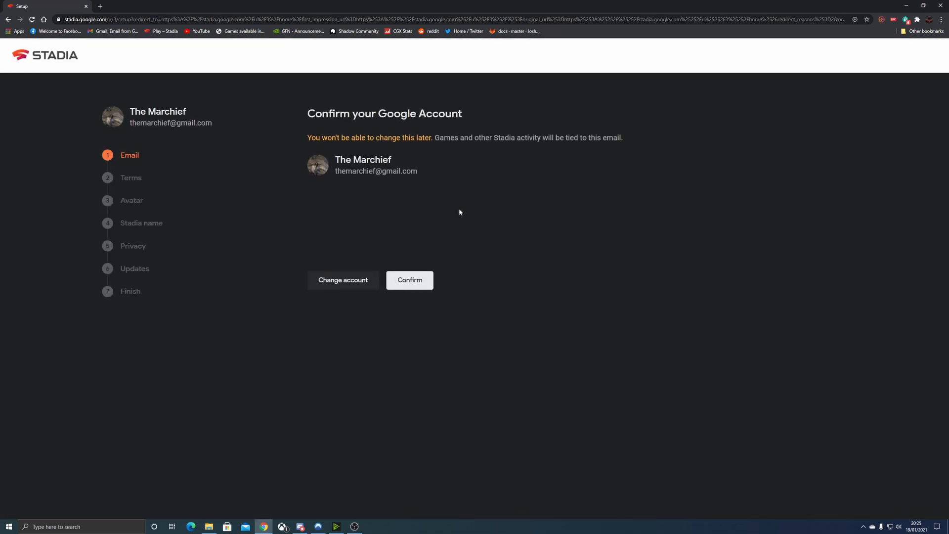
{"action": "mouse_move", "coordinate": [432, 233]}
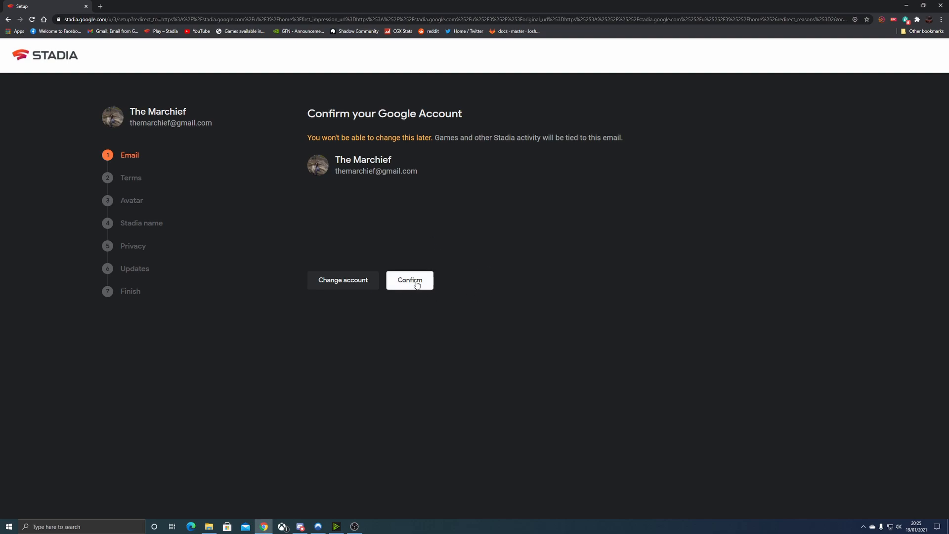
{"action": "left_click", "coordinate": [409, 280]}
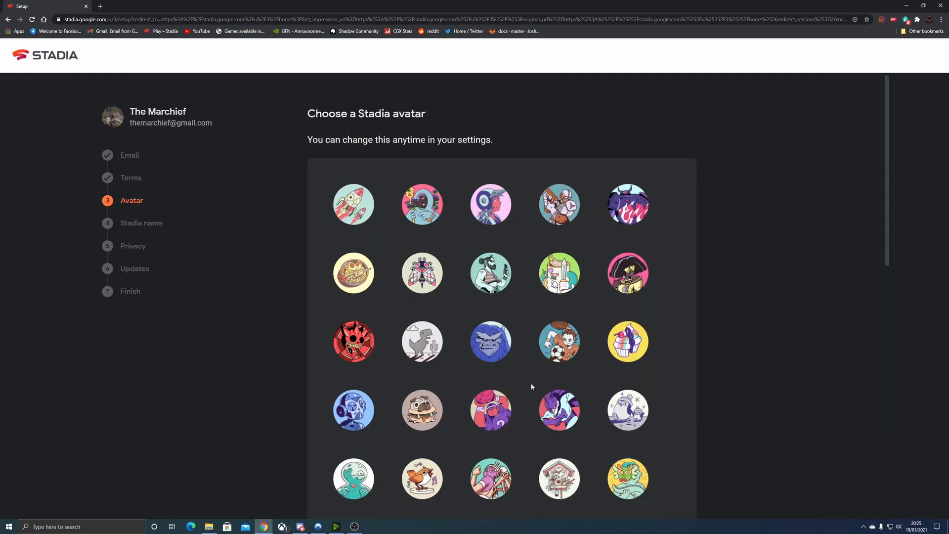
{"action": "scroll", "scroll_direction": "down", "scroll_amount": 3}
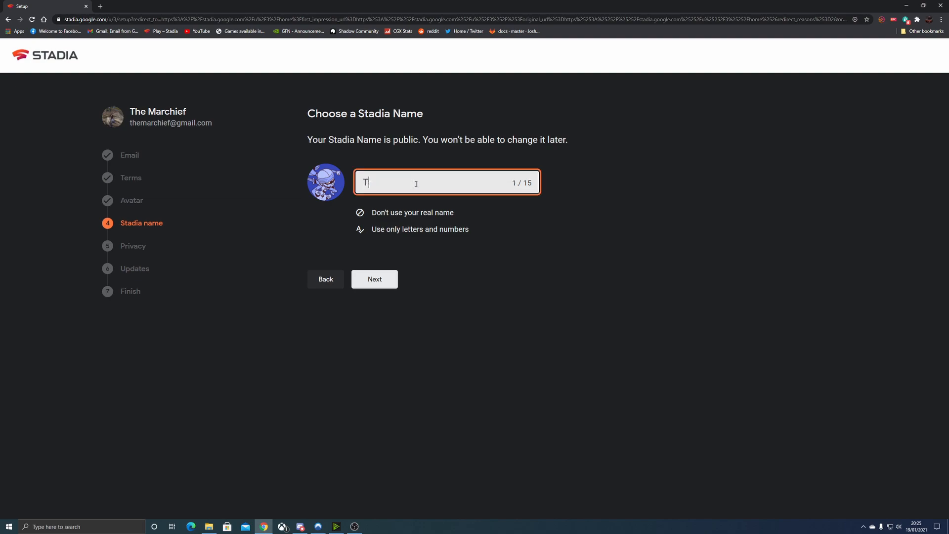
{"action": "left_click", "coordinate": [373, 279]}
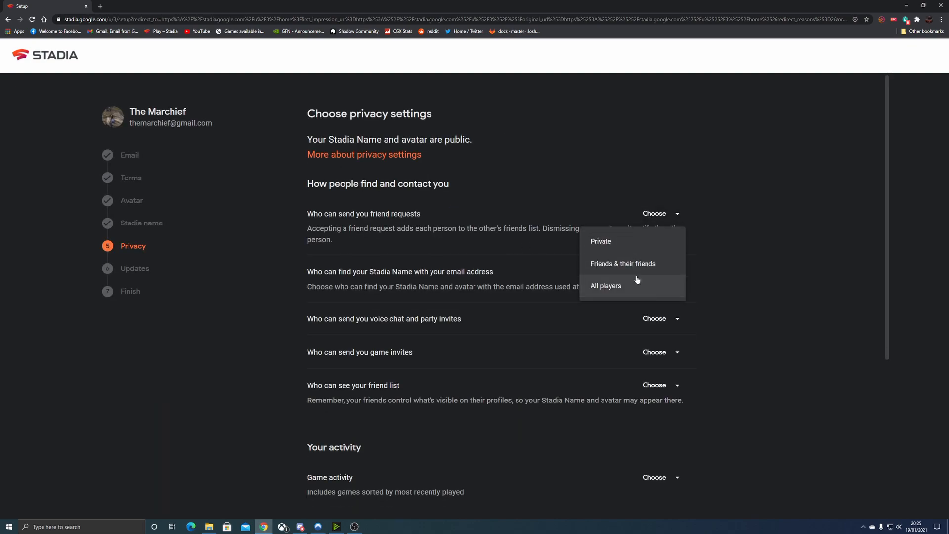
Allow friend requests from all players and answer the email-updates question
{"action": "left_click", "coordinate": [605, 284]}
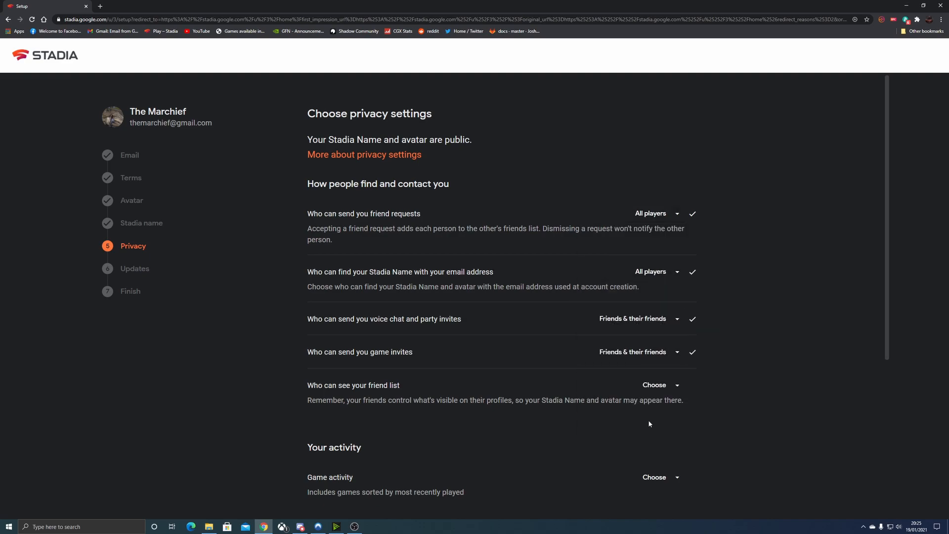
{"action": "scroll", "scroll_direction": "down", "scroll_amount": 3}
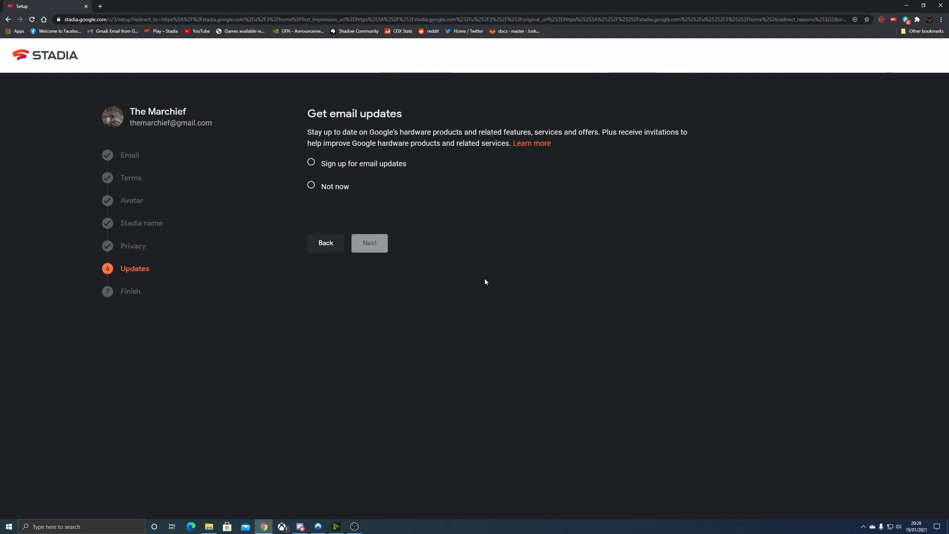
{"action": "left_click", "coordinate": [369, 243]}
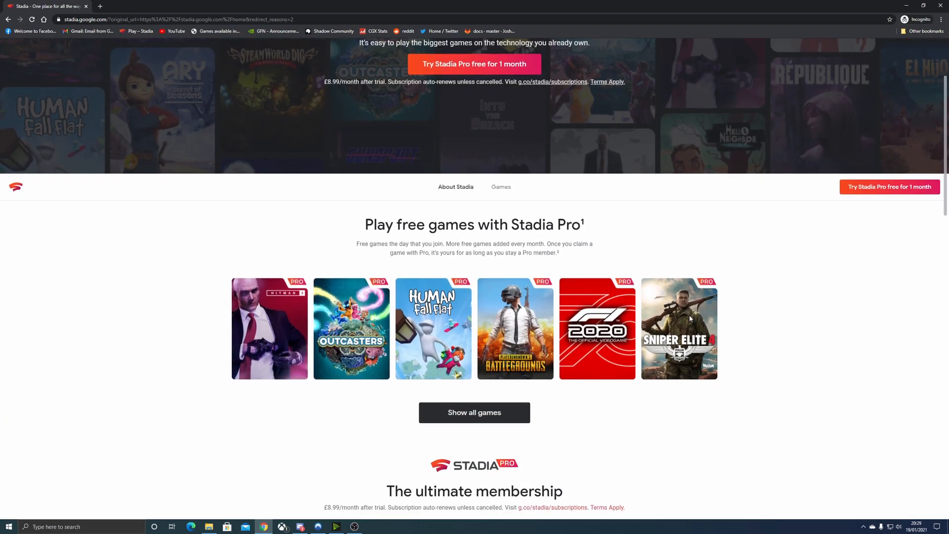
Pick Destiny 2 from the games catalogue, sign in with the Google account and add it to the account
{"action": "scroll", "scroll_direction": "down", "scroll_amount": 3}
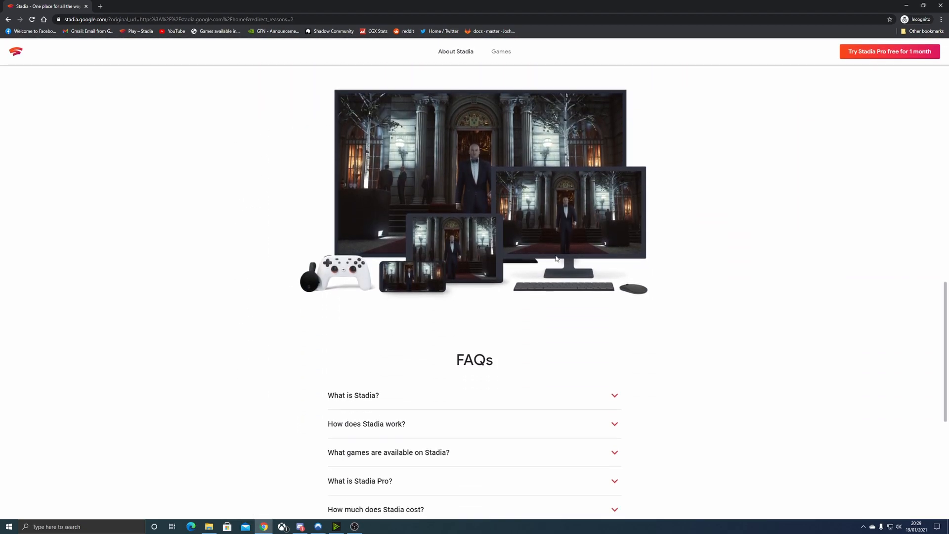
{"action": "scroll", "scroll_direction": "down", "scroll_amount": 3}
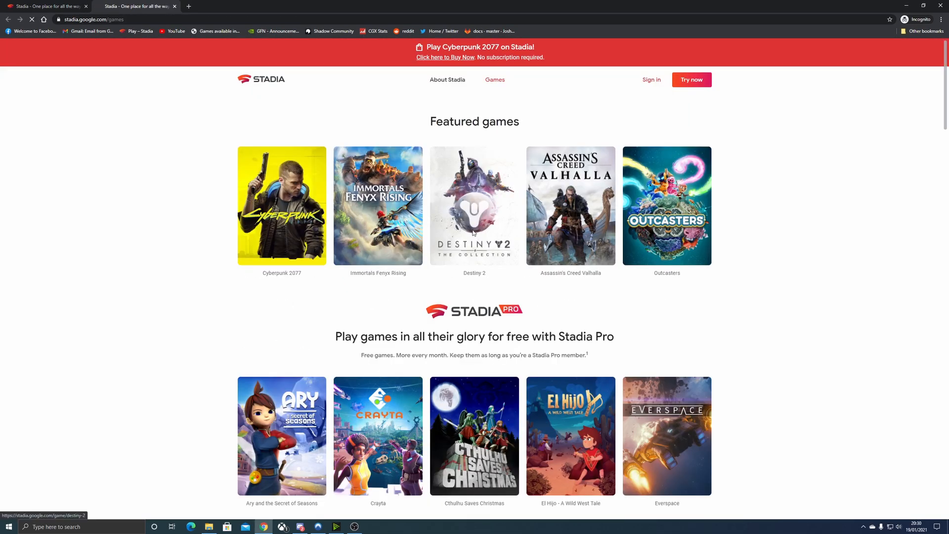
{"action": "left_click", "coordinate": [473, 205]}
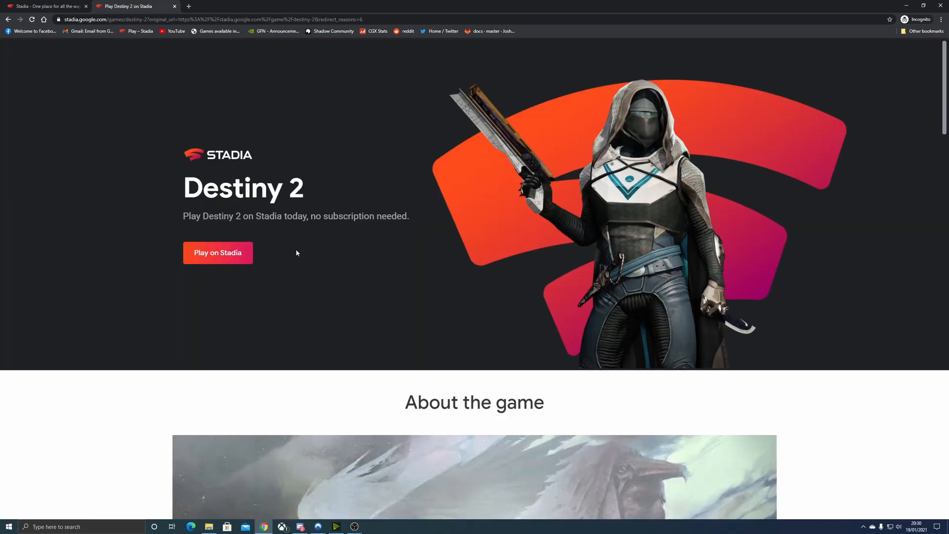
{"action": "left_click", "coordinate": [217, 252]}
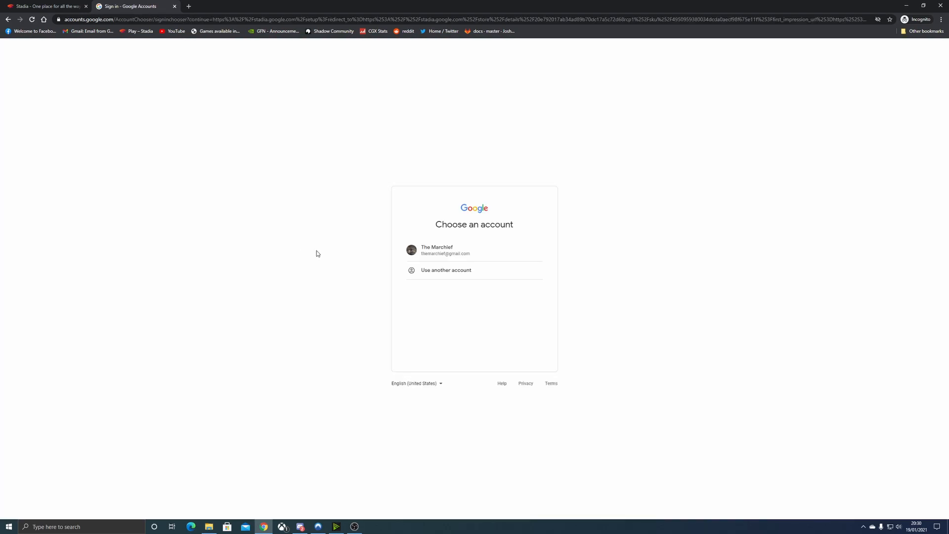
{"action": "left_click", "coordinate": [436, 250]}
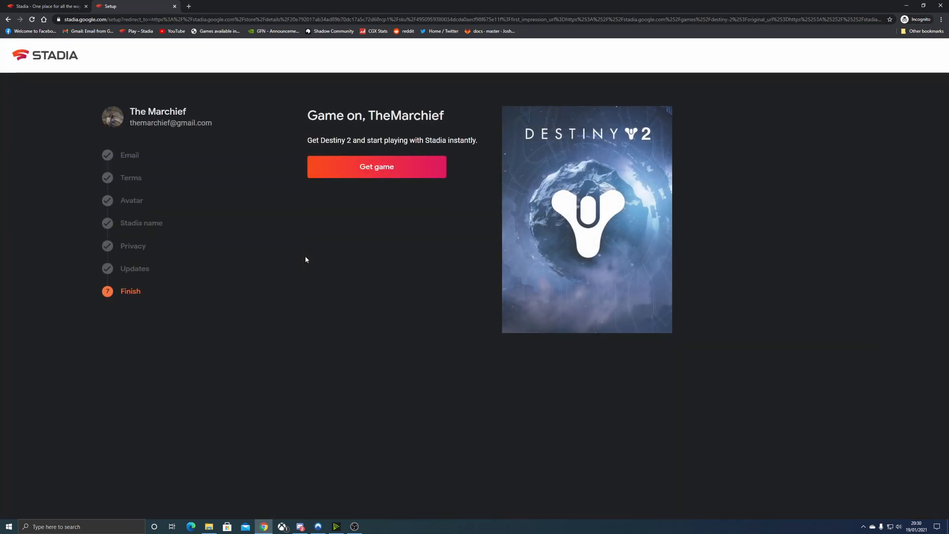
{"action": "mouse_move", "coordinate": [387, 169]}
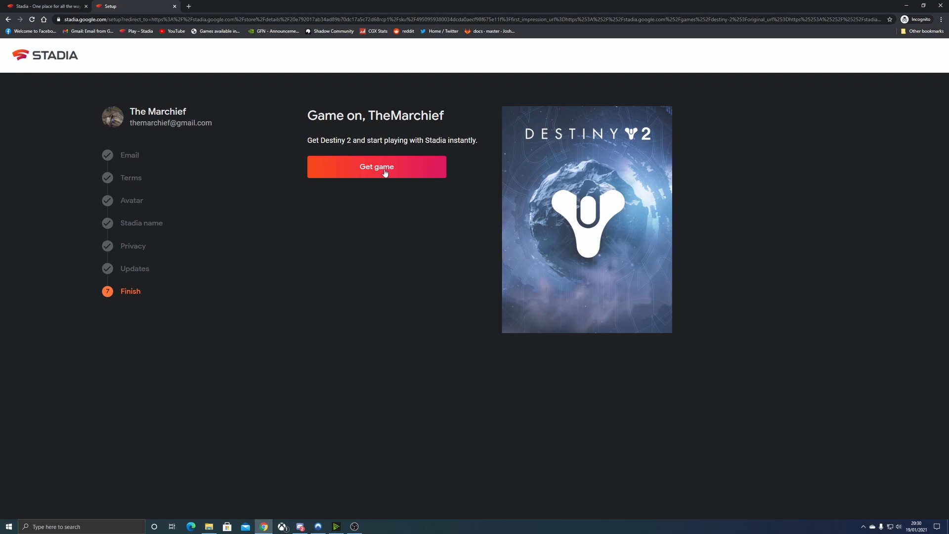
{"action": "left_click", "coordinate": [376, 166]}
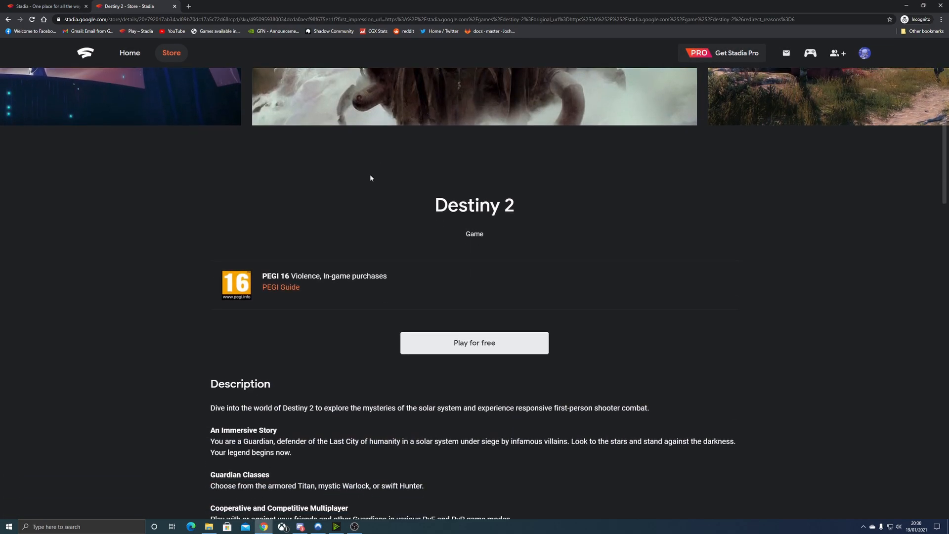
{"action": "mouse_move", "coordinate": [474, 343]}
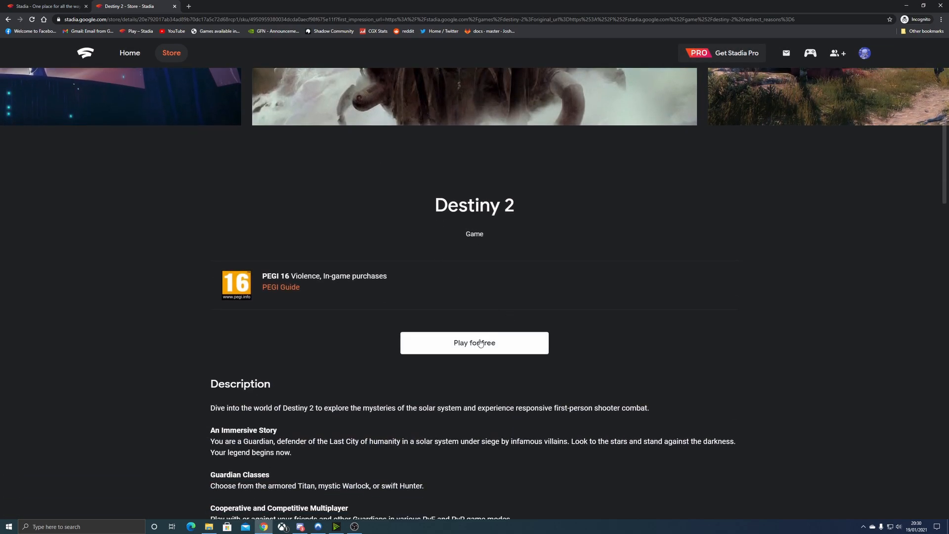
Launch Destiny 2 for free and play its trailer before heading to the Store
{"action": "left_click", "coordinate": [474, 342]}
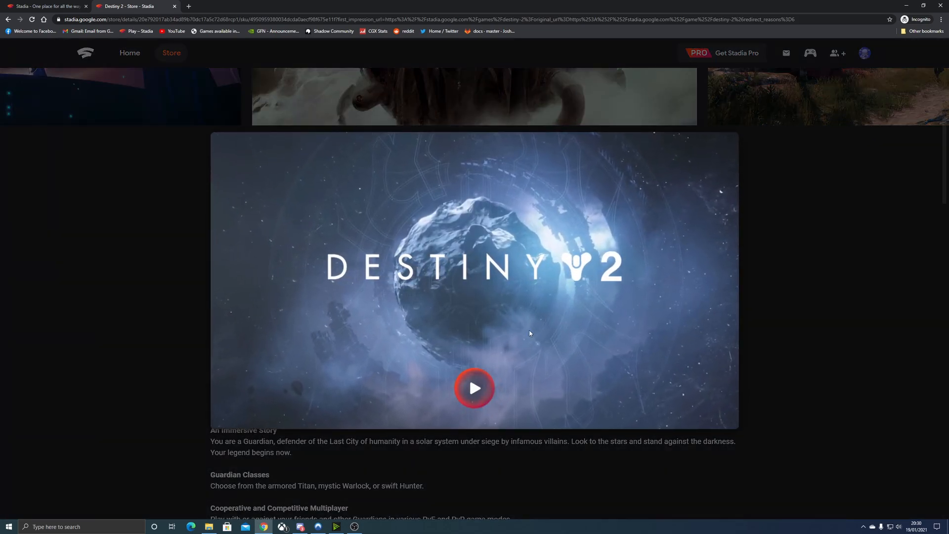
{"action": "left_click", "coordinate": [473, 387]}
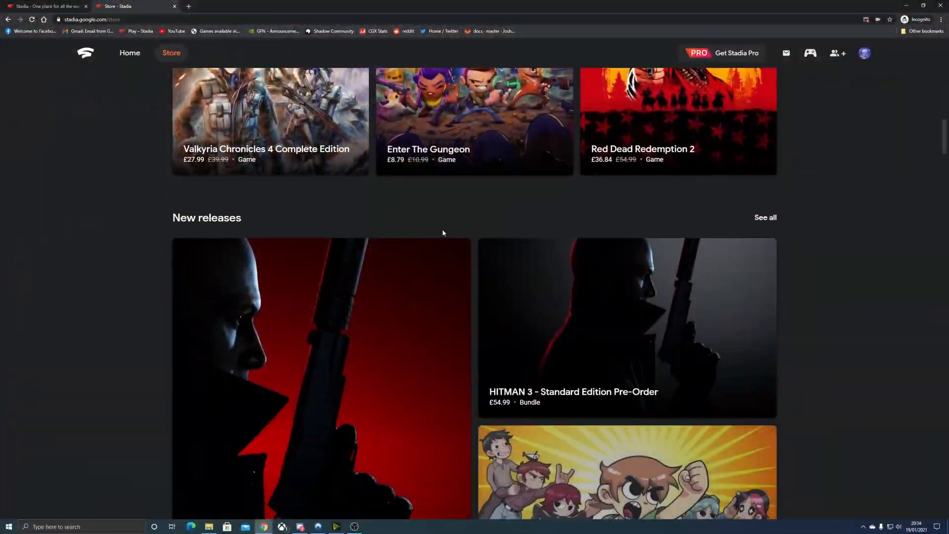
Find Super Bomberman R Online in the Store, launch it and stop the match search
{"action": "scroll", "scroll_direction": "down", "scroll_amount": 3}
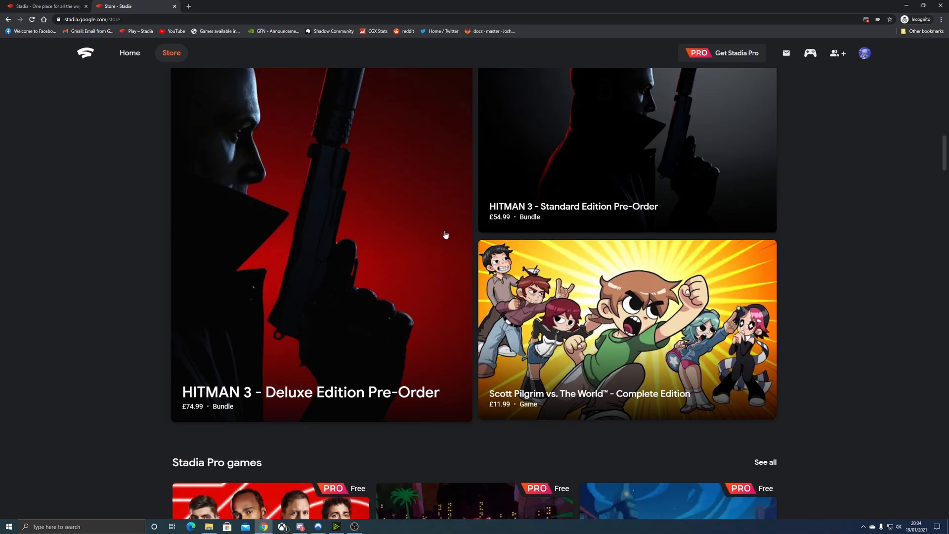
{"action": "scroll", "scroll_direction": "down", "scroll_amount": 3}
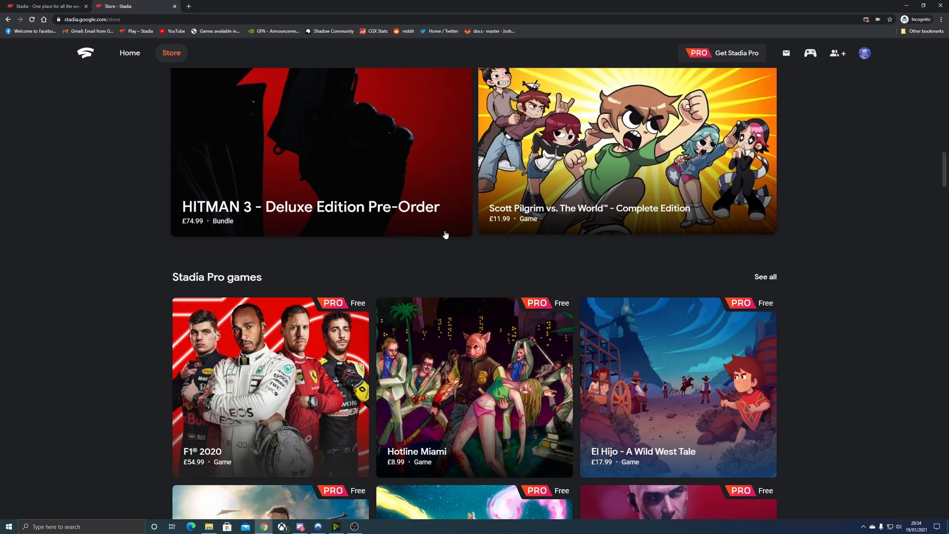
{"action": "scroll", "scroll_direction": "down", "scroll_amount": 3}
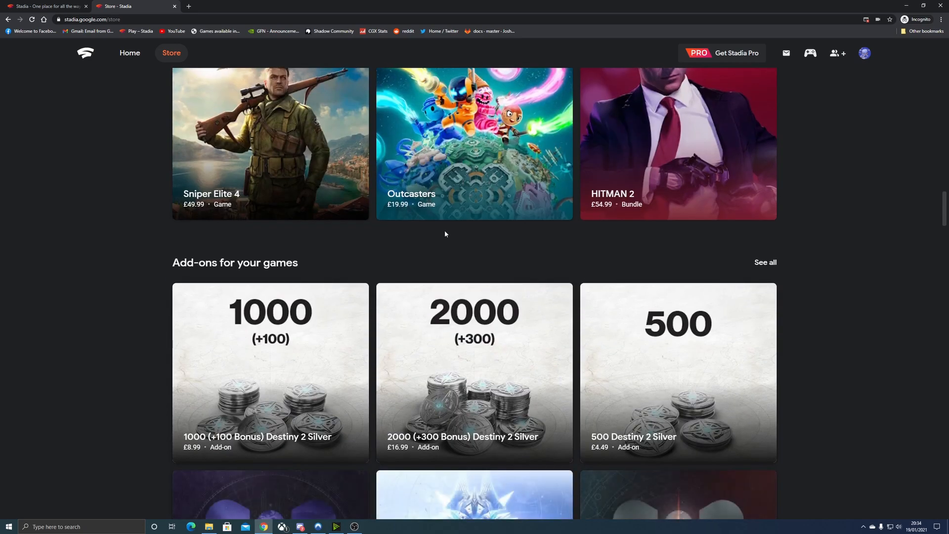
{"action": "scroll", "scroll_direction": "down", "scroll_amount": 3}
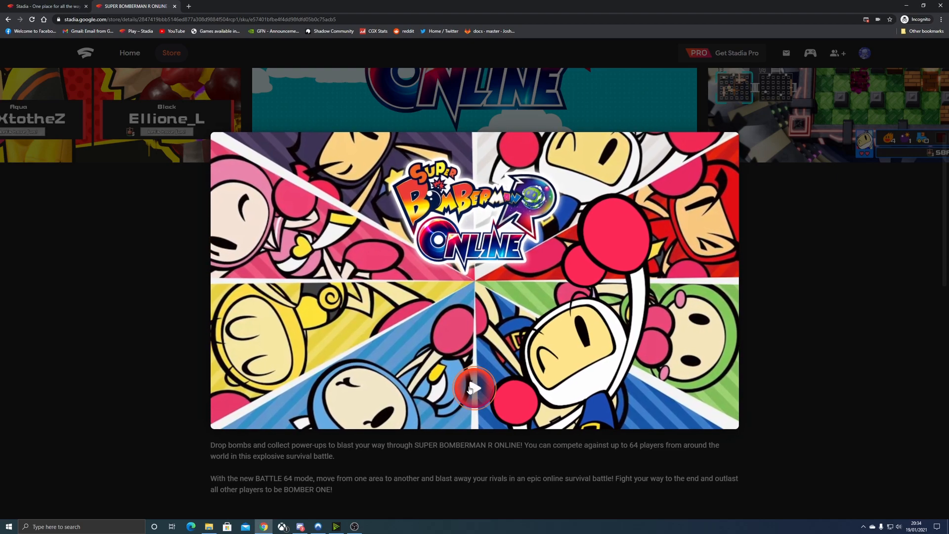
{"action": "left_click", "coordinate": [473, 387]}
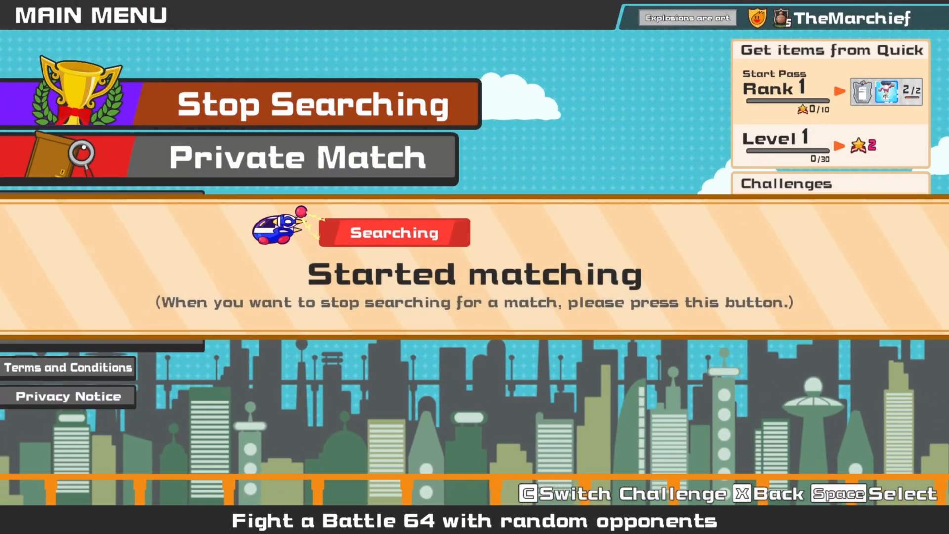
{"action": "left_click", "coordinate": [309, 102]}
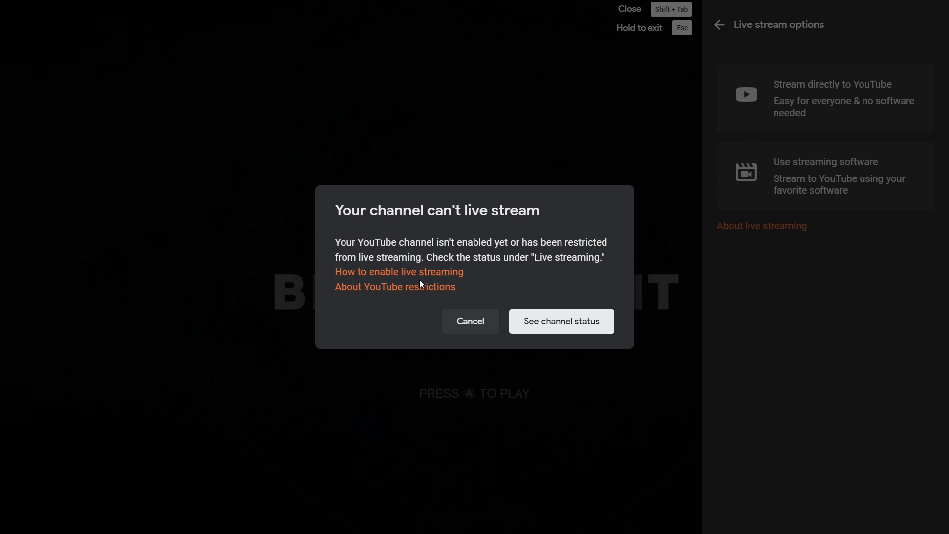
{"action": "mouse_move", "coordinate": [535, 316]}
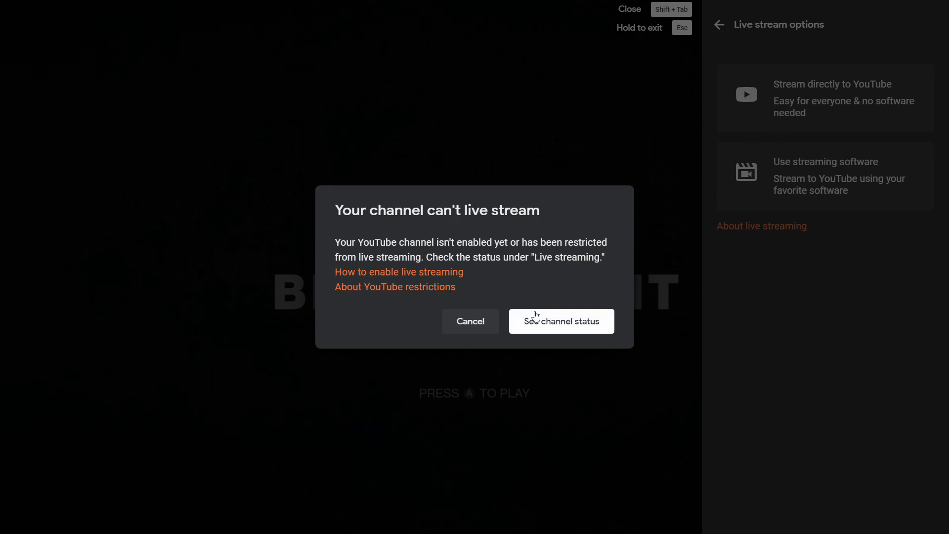
{"action": "mouse_move", "coordinate": [551, 324]}
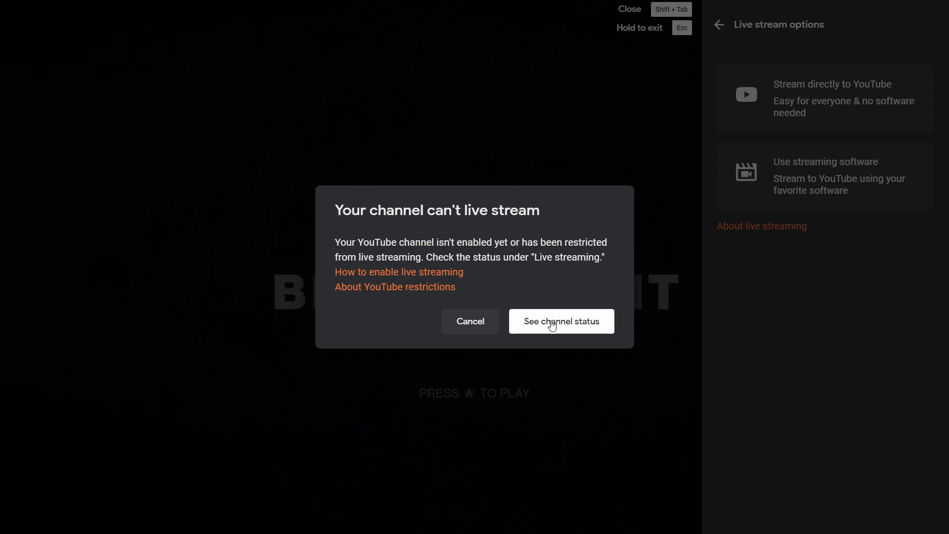
{"action": "mouse_move", "coordinate": [563, 342]}
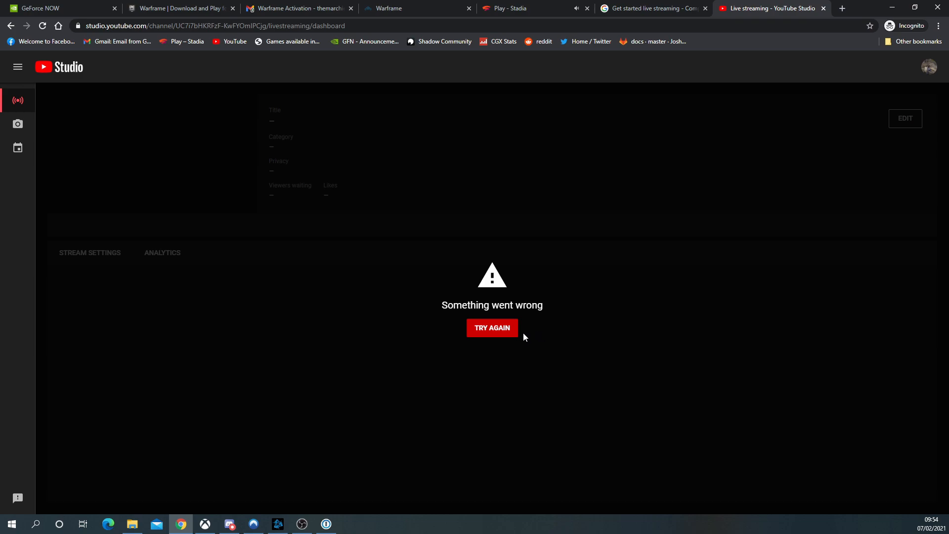
Retry loading the YouTube Studio live streaming dashboard
{"action": "left_click", "coordinate": [492, 327]}
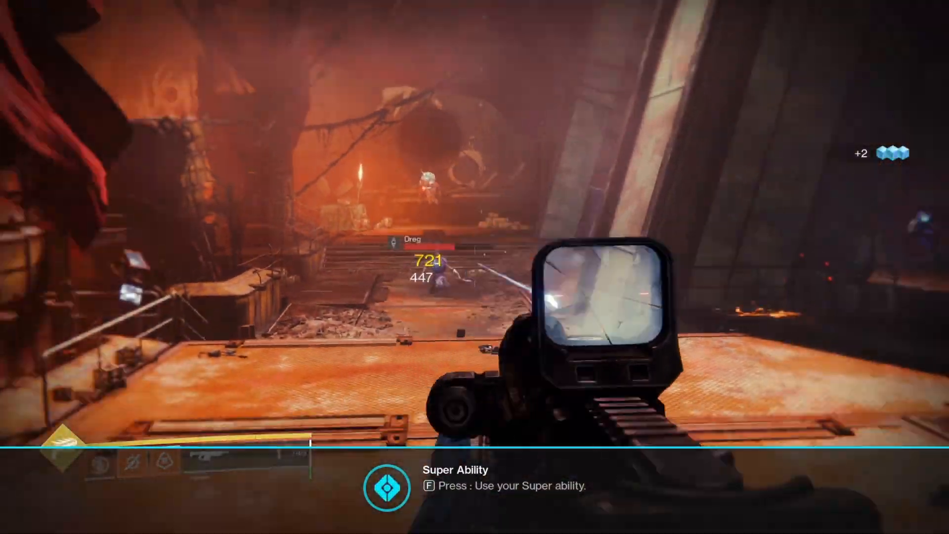
Cast the Golden Gun super with F and fire it at the Dreg enemies
{"action": "key", "text": "f"}
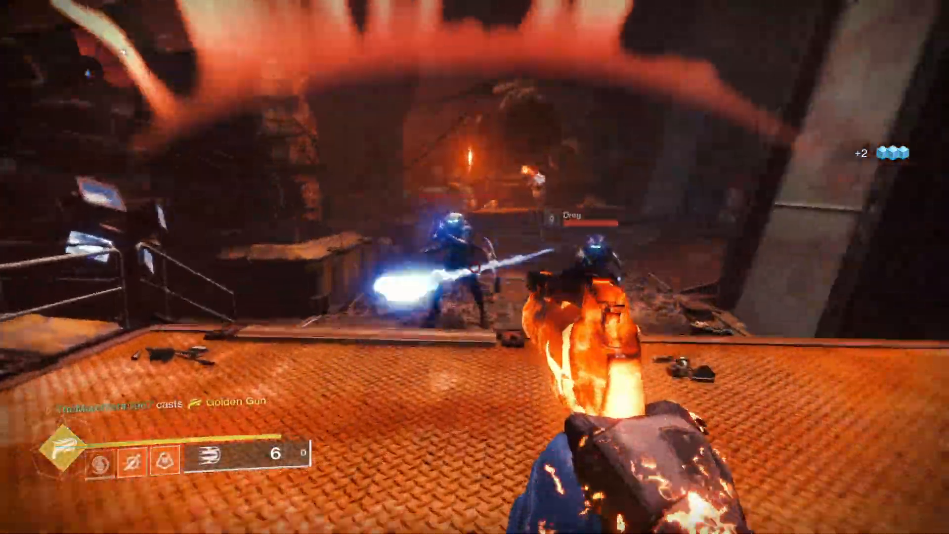
{"action": "left_click", "coordinate": [474, 267]}
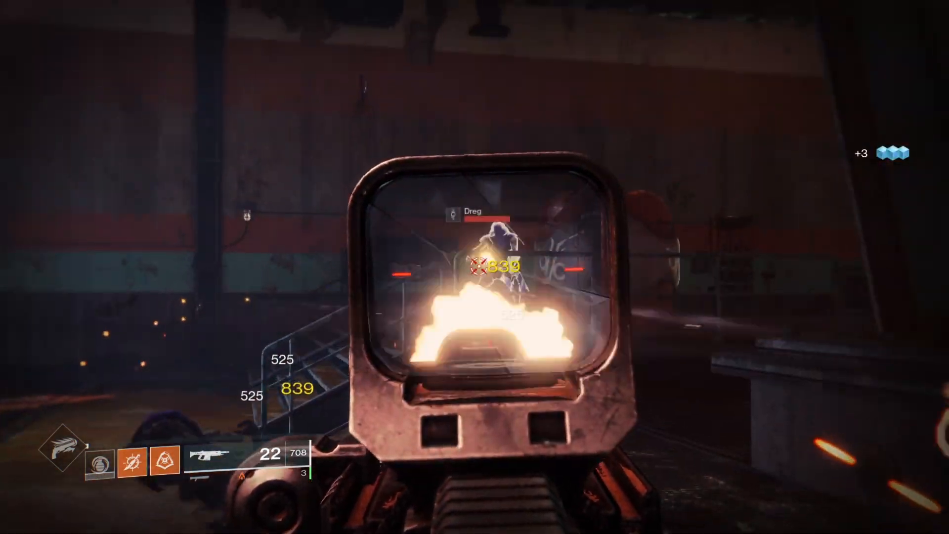
{"action": "left_click", "coordinate": [474, 266]}
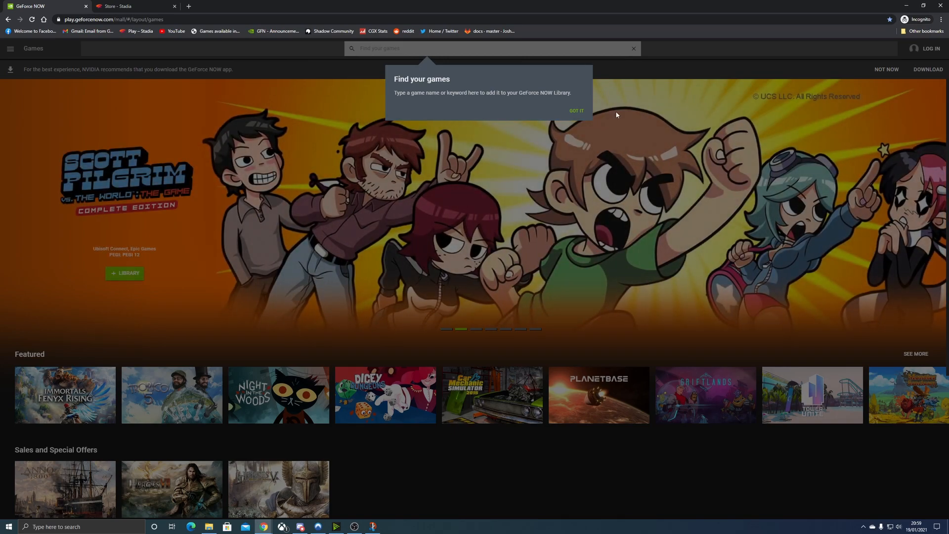
Log in to GeForce NOW via the United Kingdom page and join the Free membership tier
{"action": "left_click", "coordinate": [575, 110]}
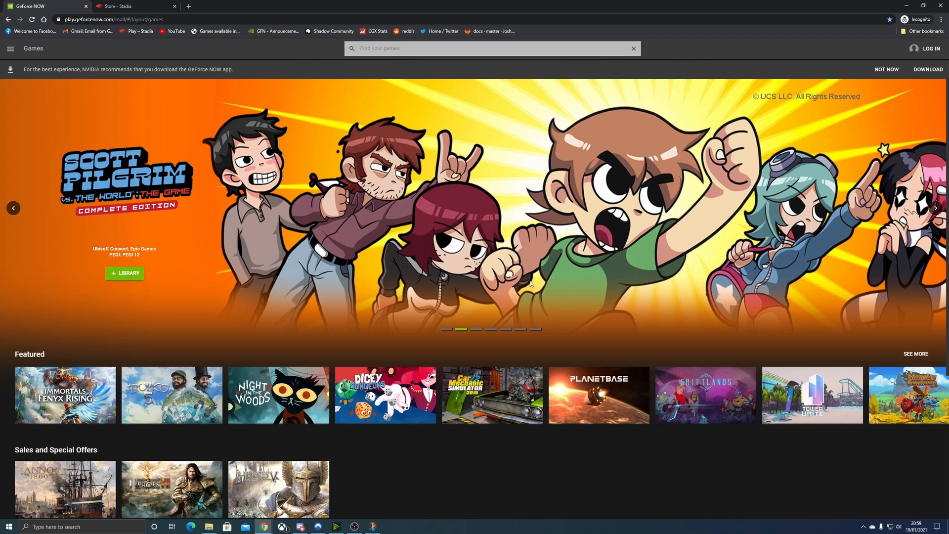
{"action": "mouse_move", "coordinate": [929, 51]}
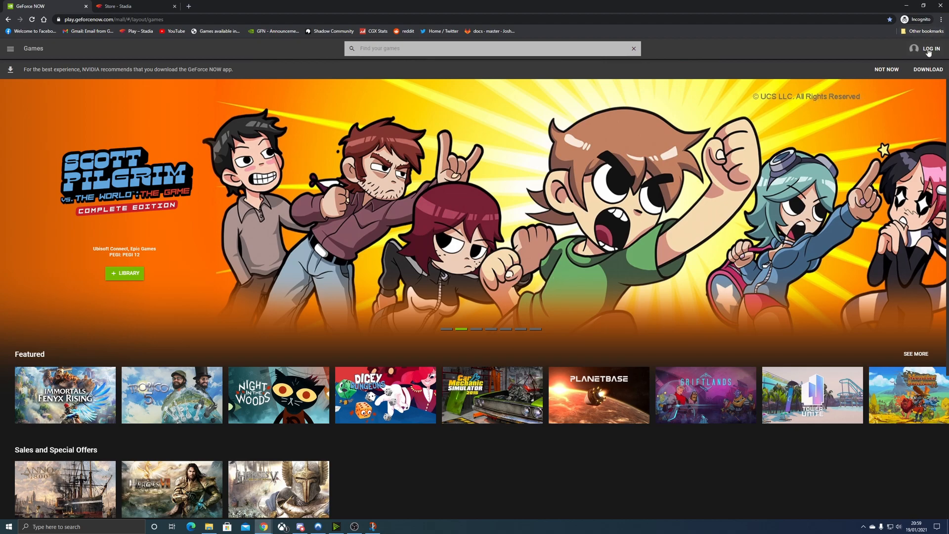
{"action": "left_click", "coordinate": [931, 49]}
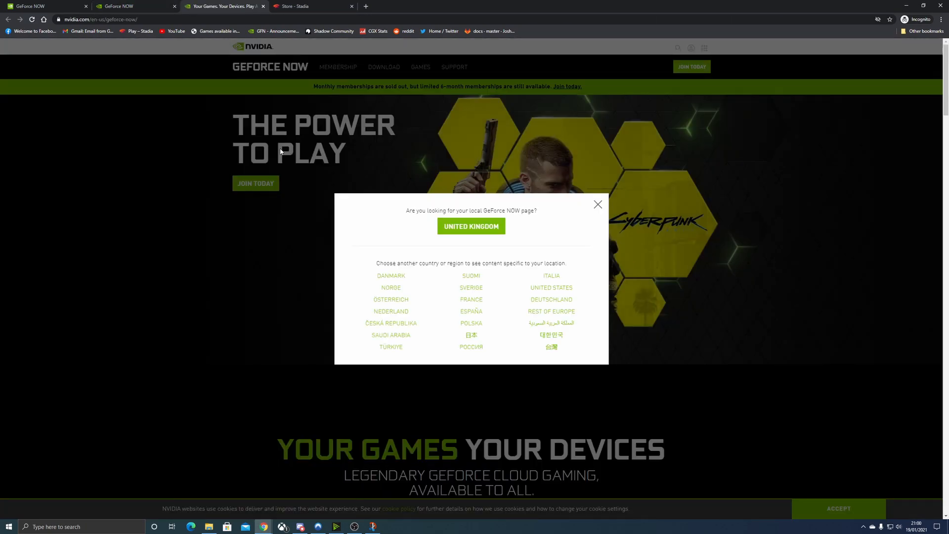
{"action": "left_click", "coordinate": [470, 226]}
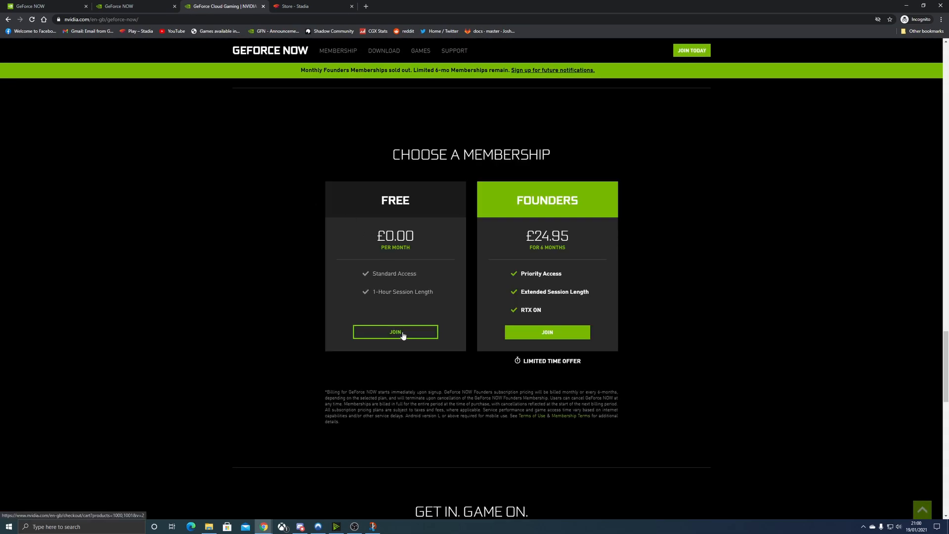
{"action": "left_click", "coordinate": [394, 332]}
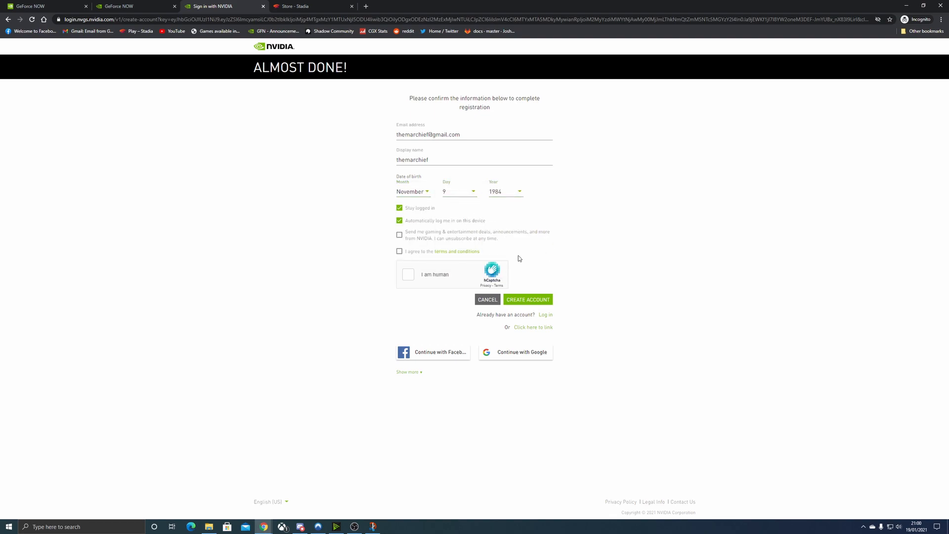
Accept the terms, create the NVIDIA account, confirm privacy settings and verify the email from Gmail
{"action": "left_click", "coordinate": [407, 274]}
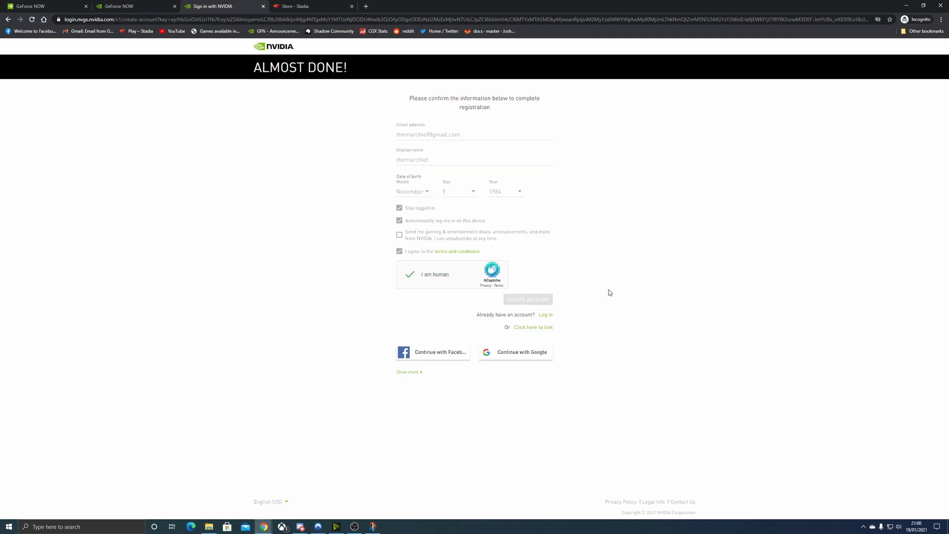
{"action": "left_click", "coordinate": [526, 299]}
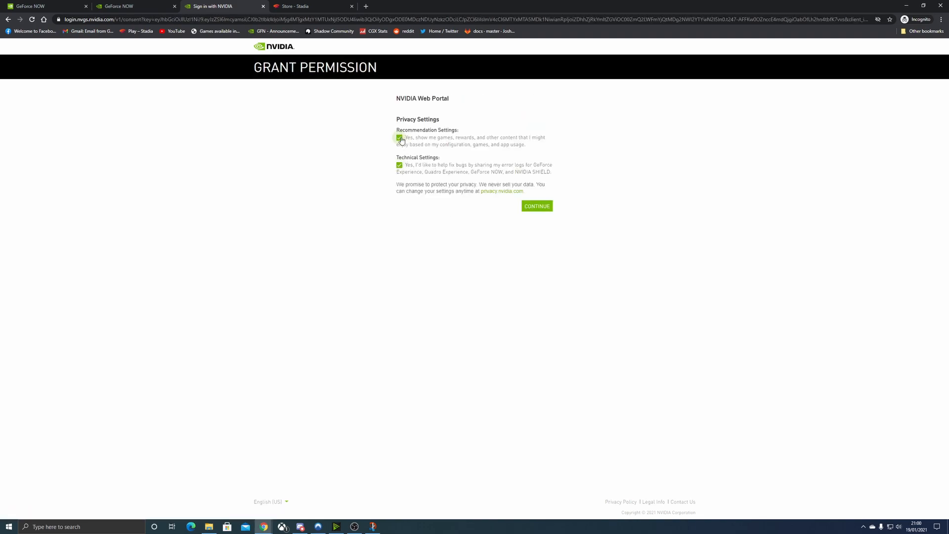
{"action": "left_click", "coordinate": [535, 206]}
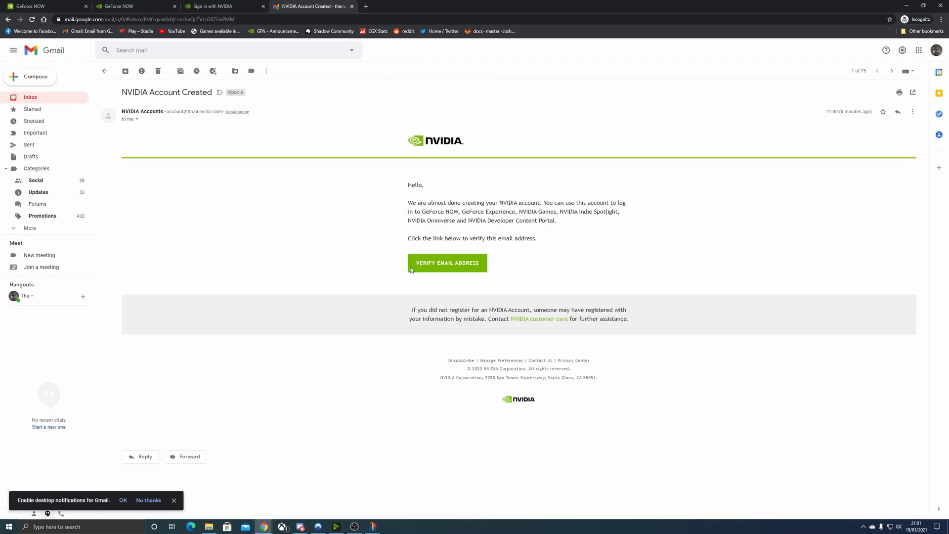
{"action": "left_click", "coordinate": [223, 6]}
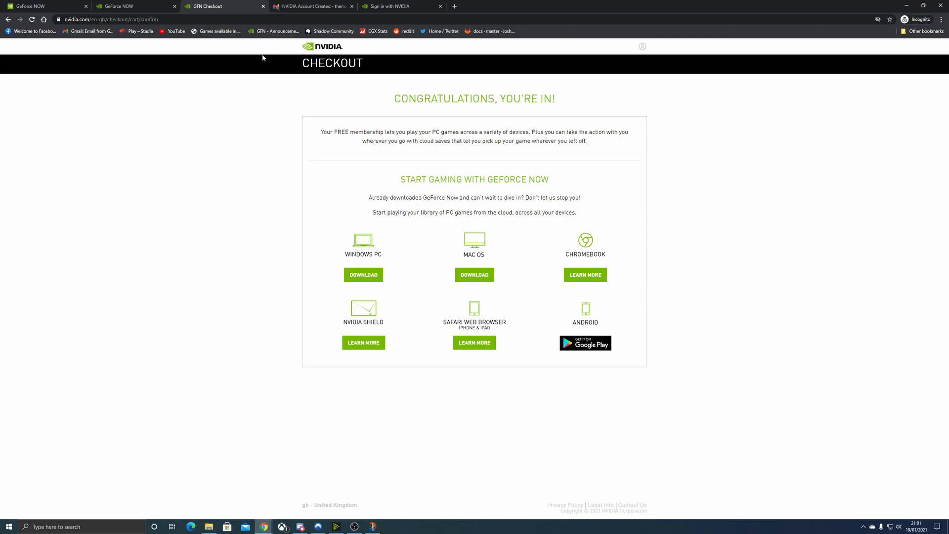
{"action": "left_click", "coordinate": [37, 6]}
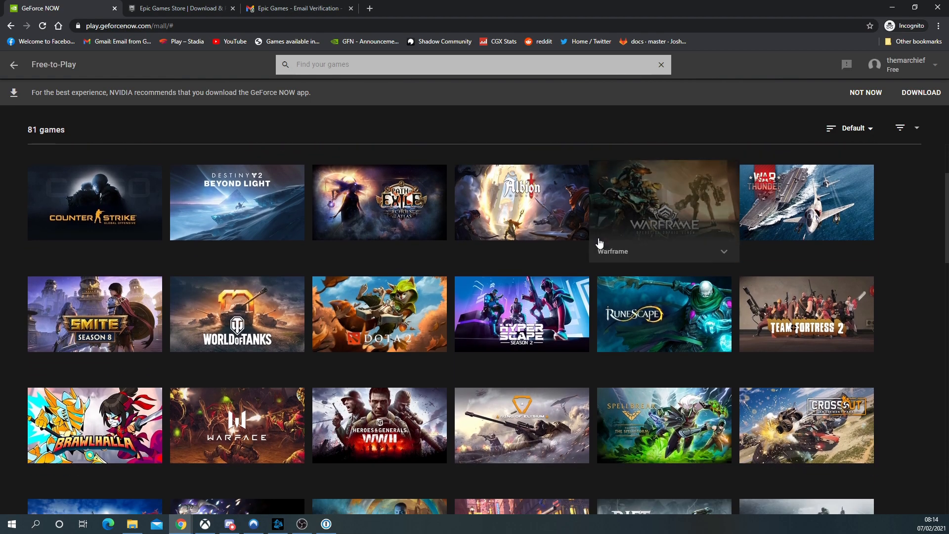
Scroll through the Free-to-Play grid of 81 games down to the Rocket League tile
{"action": "scroll", "scroll_direction": "down", "scroll_amount": 3}
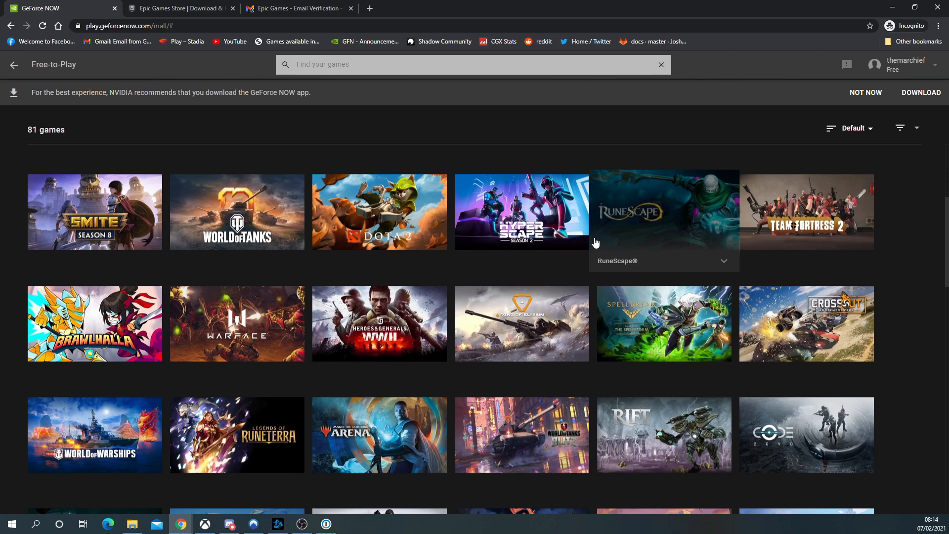
{"action": "scroll", "scroll_direction": "down", "scroll_amount": 3}
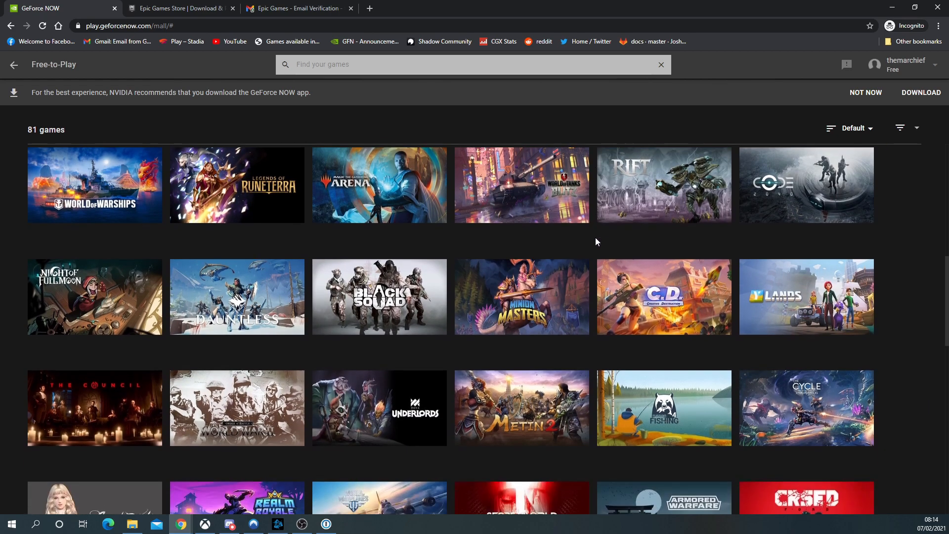
{"action": "scroll", "scroll_direction": "down", "scroll_amount": 3}
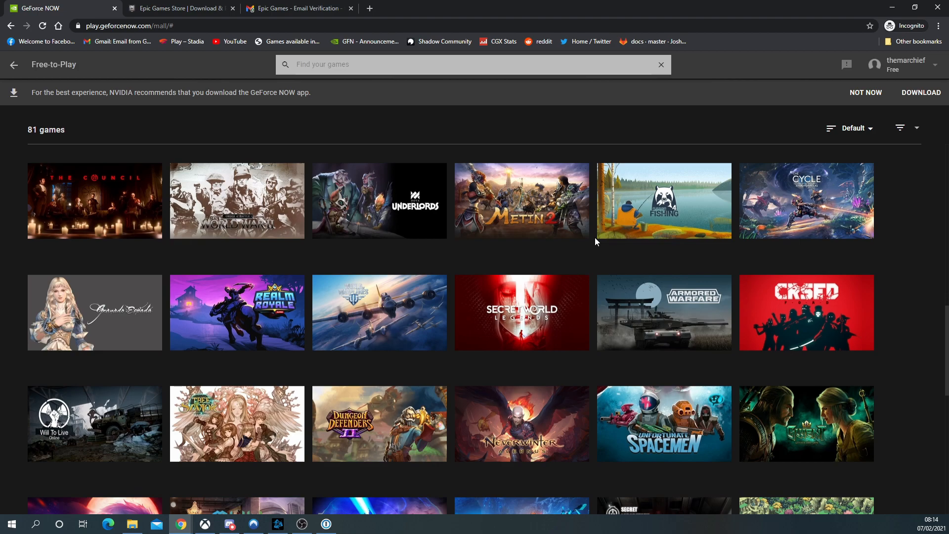
{"action": "scroll", "scroll_direction": "down", "scroll_amount": 3}
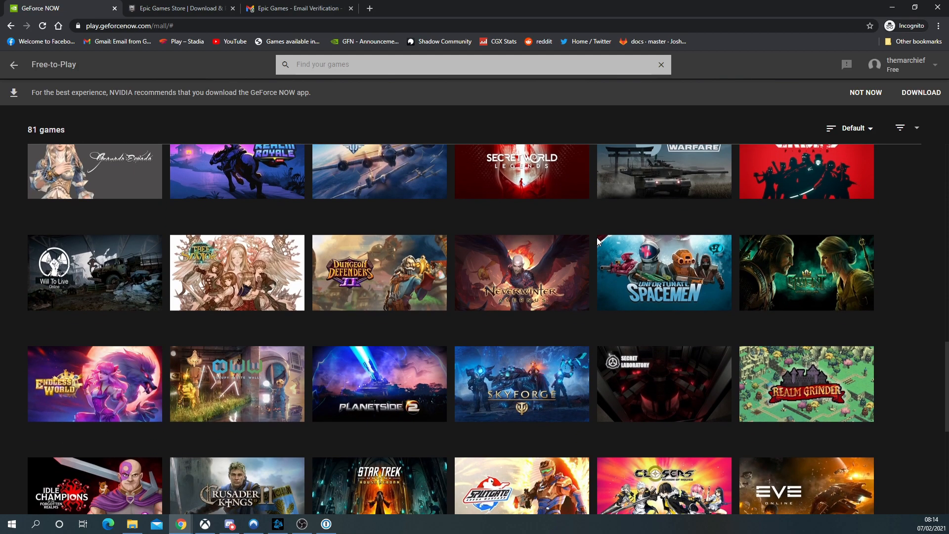
{"action": "scroll", "scroll_direction": "down", "scroll_amount": 3}
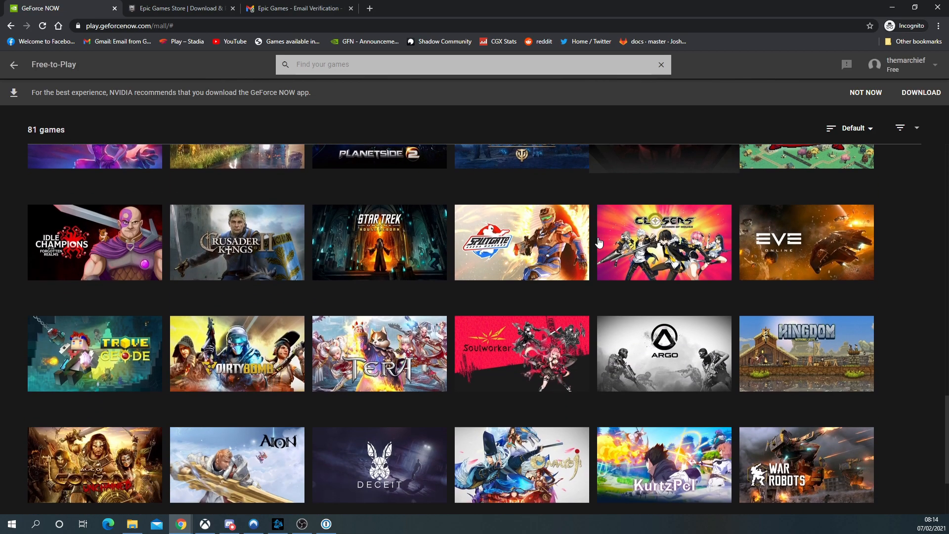
{"action": "scroll", "scroll_direction": "down", "scroll_amount": 3}
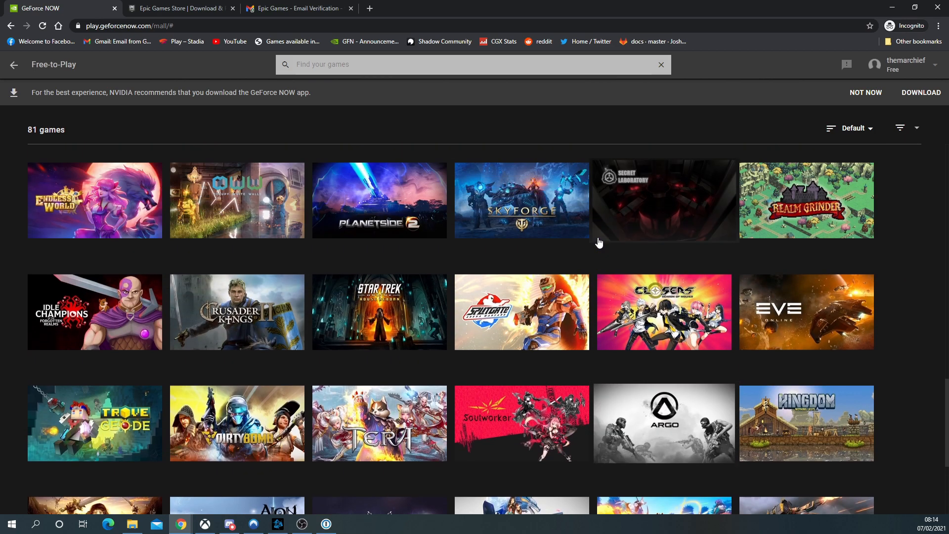
{"action": "scroll", "scroll_direction": "down", "scroll_amount": 3}
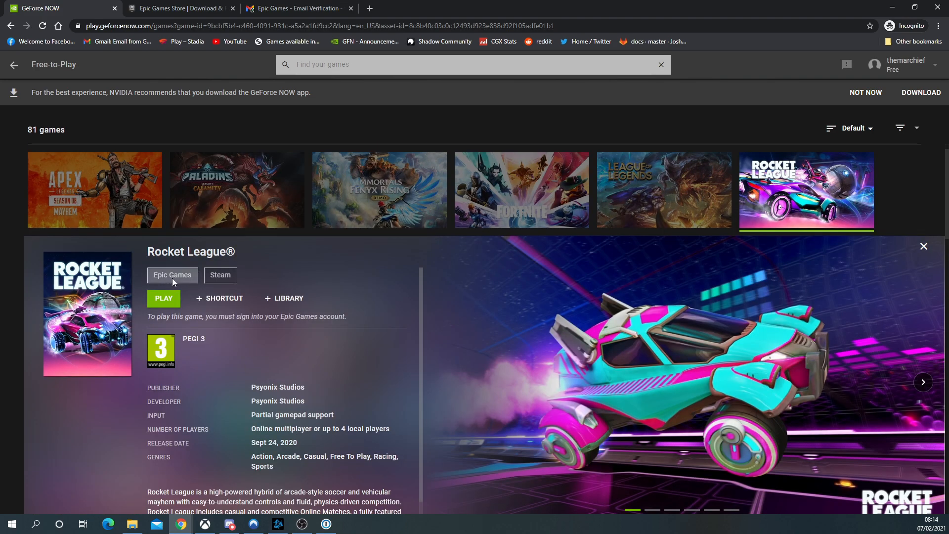
Start Rocket League in fullscreen, then dismiss the Access Denied and session-ended messages
{"action": "left_click", "coordinate": [163, 298]}
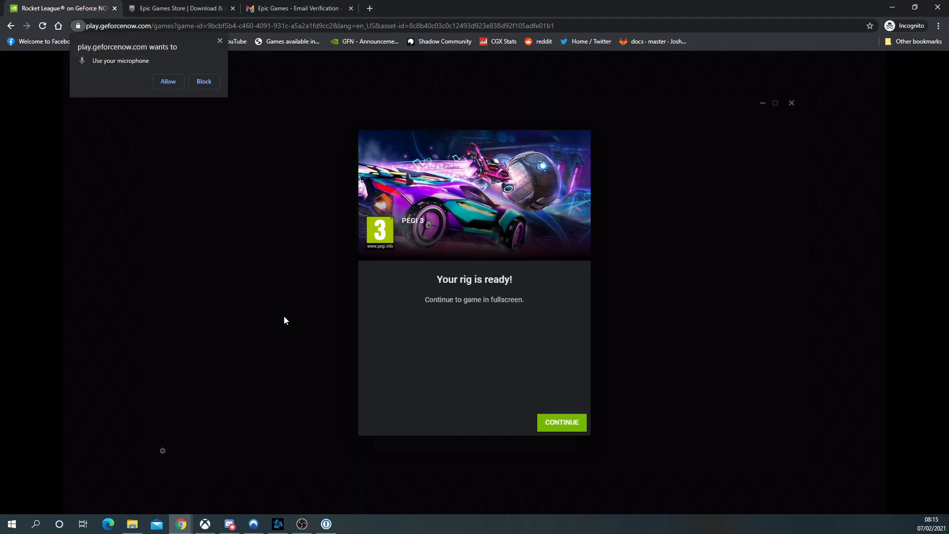
{"action": "left_click", "coordinate": [560, 422]}
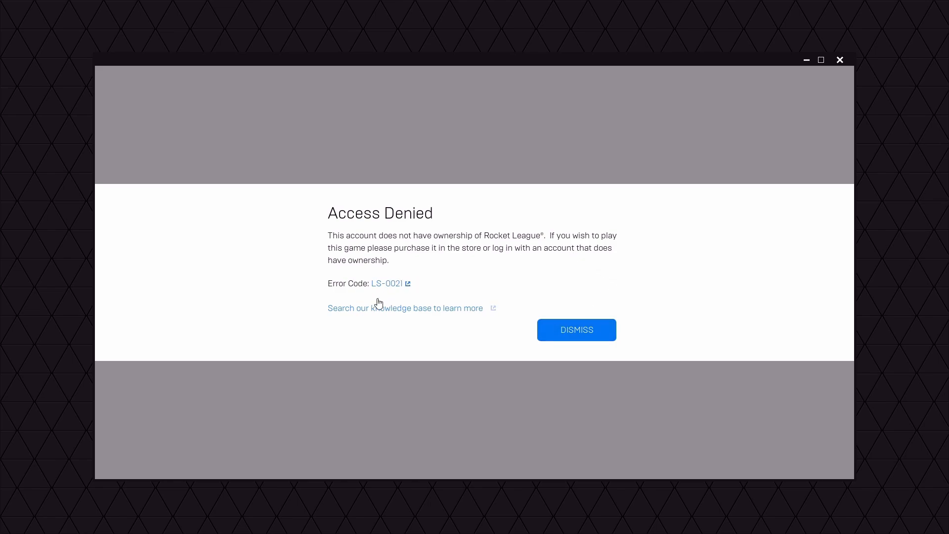
{"action": "left_click", "coordinate": [575, 330]}
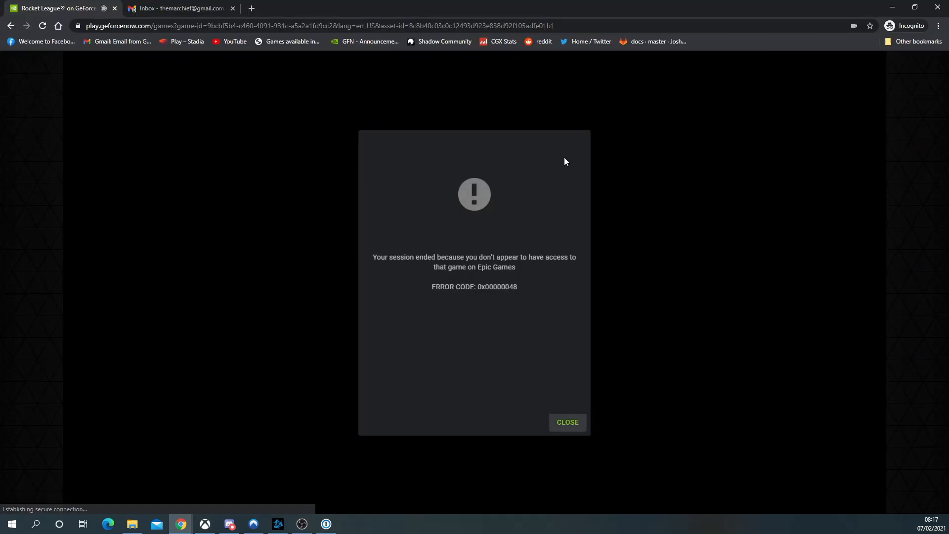
{"action": "left_click", "coordinate": [176, 8]}
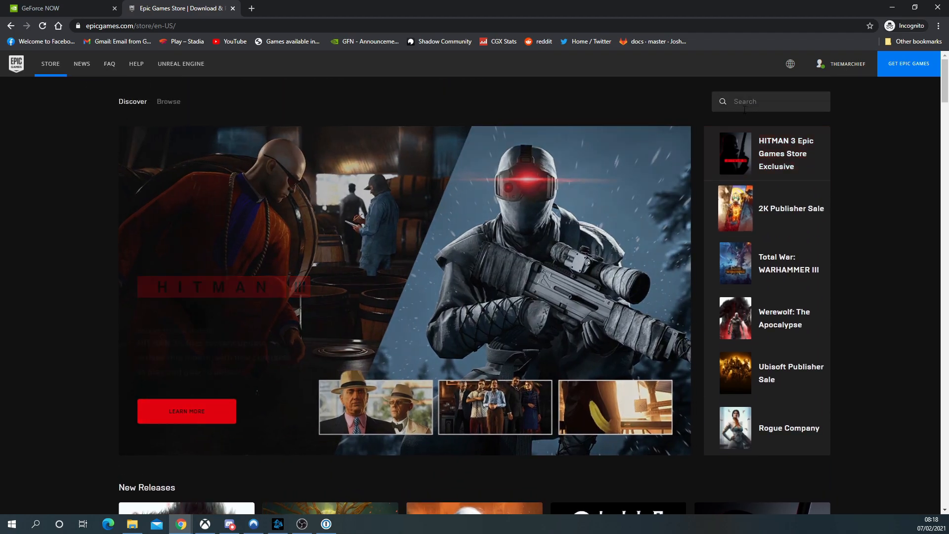
Find Rocket League in the store and claim it free, agreeing to the refund terms
{"action": "type", "text": "rocke"}
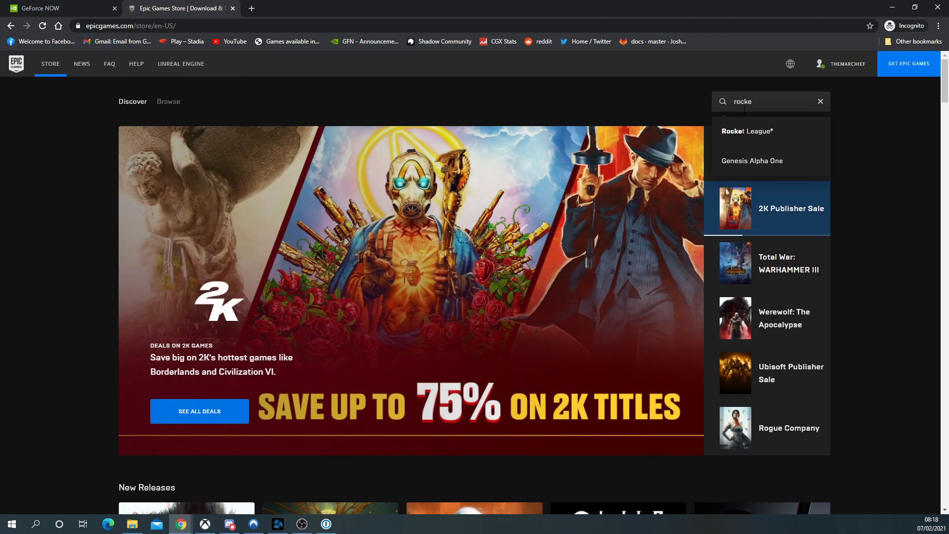
{"action": "left_click", "coordinate": [746, 131]}
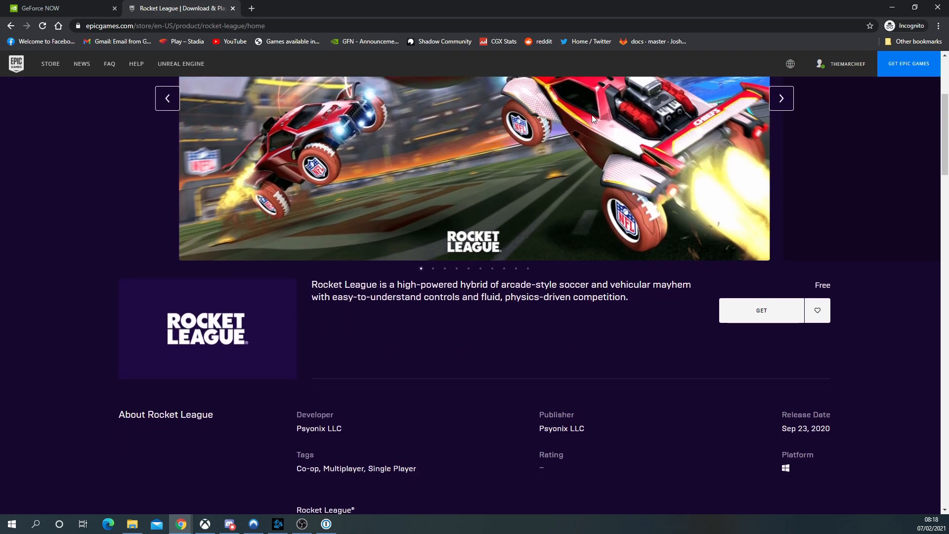
{"action": "left_click", "coordinate": [761, 309]}
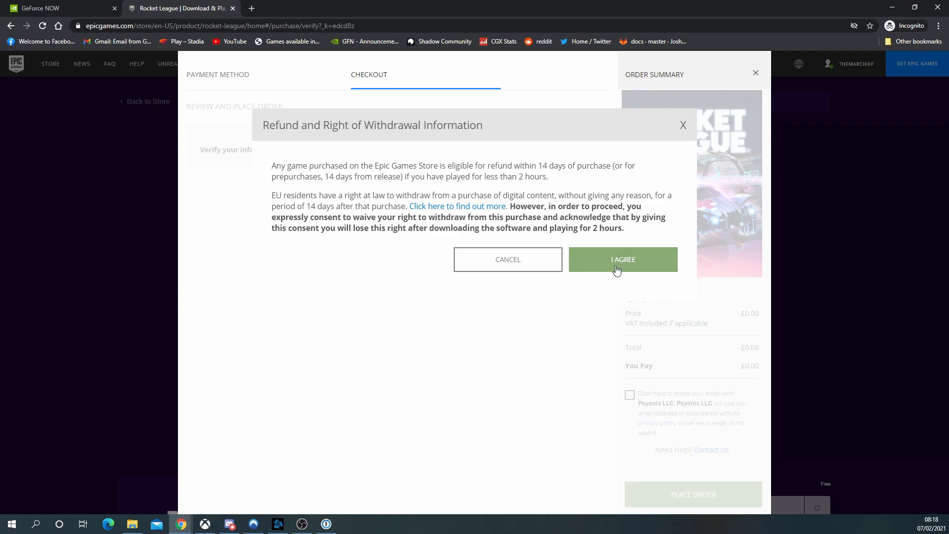
{"action": "left_click", "coordinate": [621, 258]}
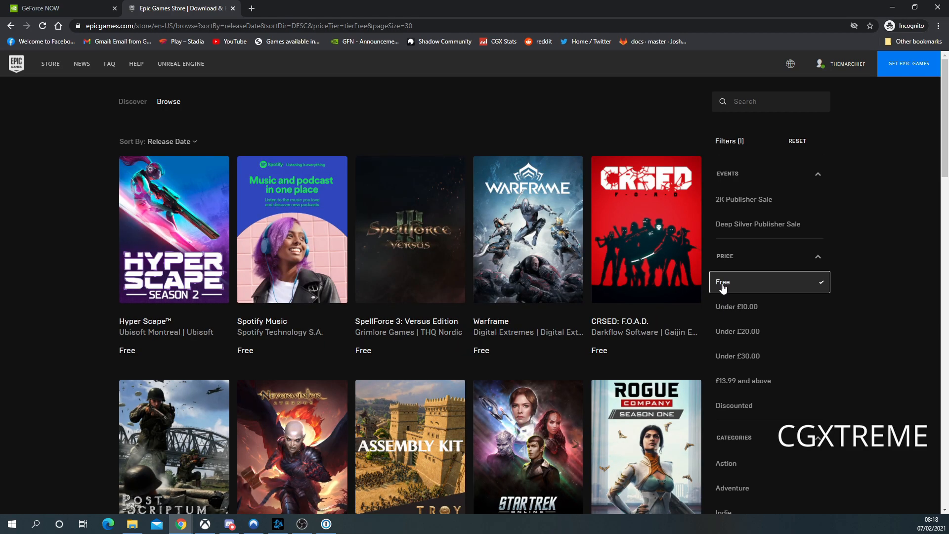
{"action": "mouse_move", "coordinate": [560, 183]}
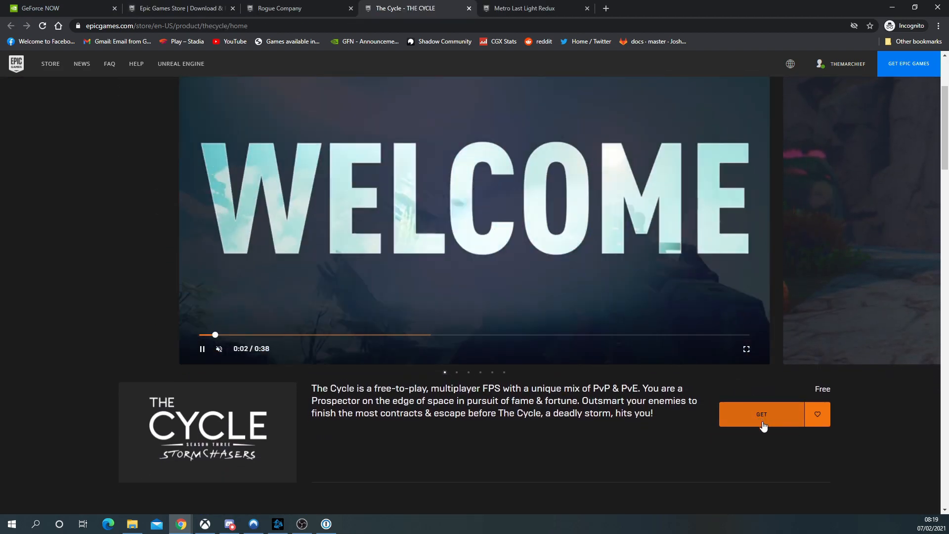
Claim The Cycle from the free games listing
{"action": "left_click", "coordinate": [298, 8]}
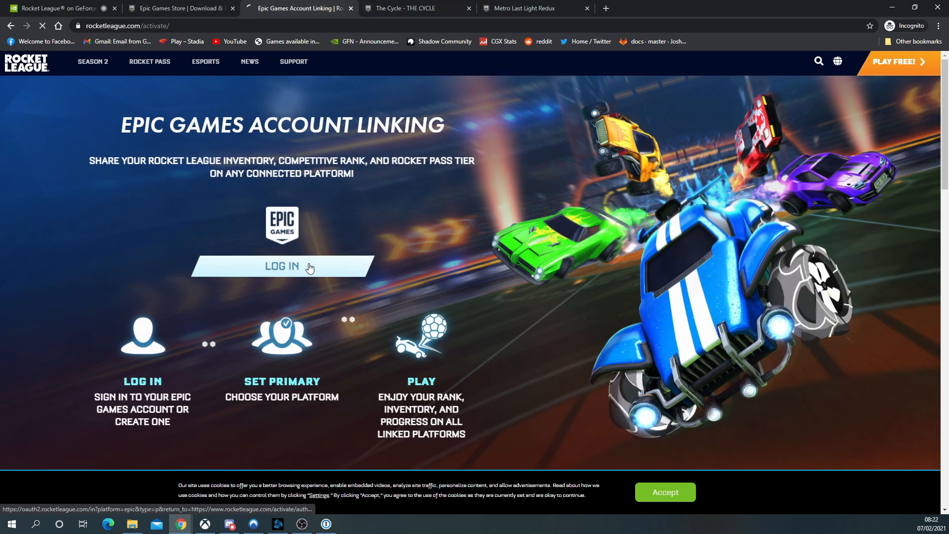
{"action": "left_click", "coordinate": [281, 266]}
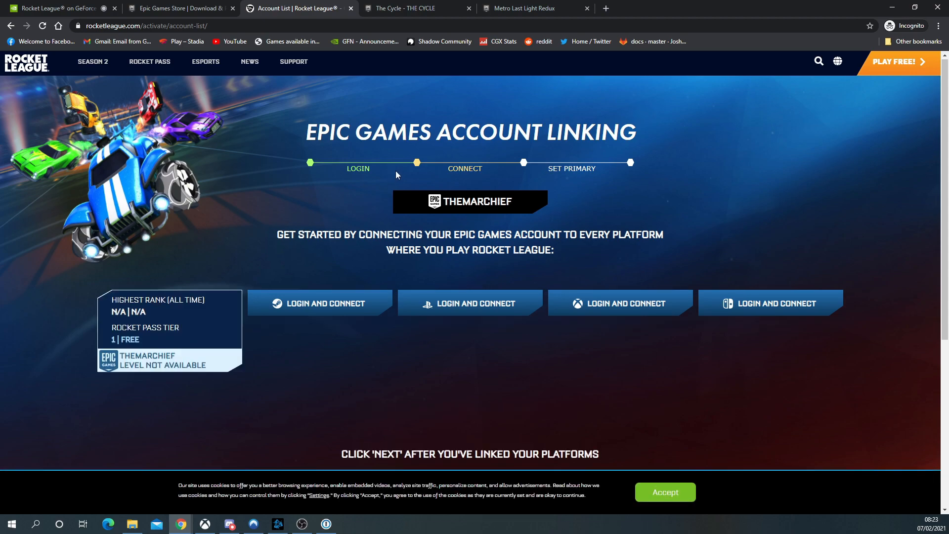
{"action": "mouse_move", "coordinate": [469, 302]}
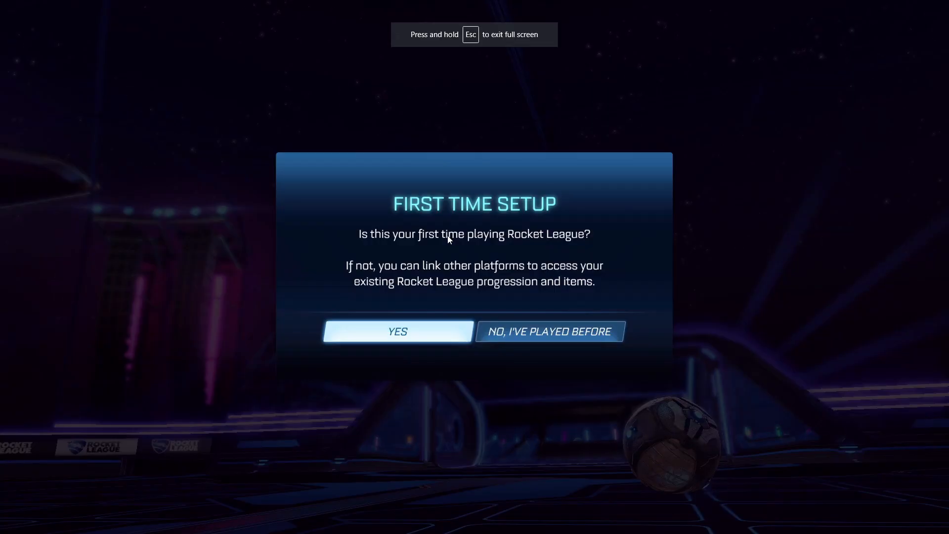
Answer Yes, this is the first time playing, in Rocket League's First Time Setup
{"action": "left_click", "coordinate": [397, 331]}
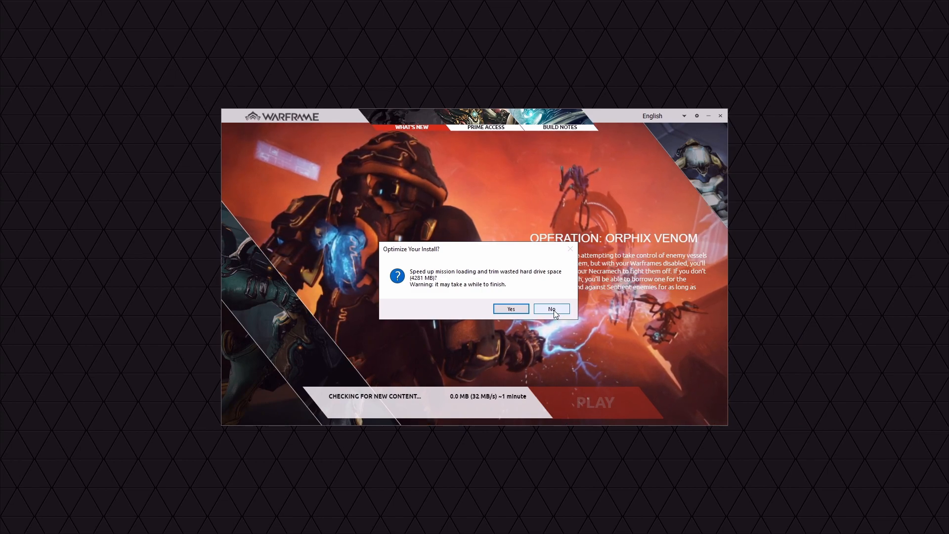
{"action": "mouse_move", "coordinate": [510, 309]}
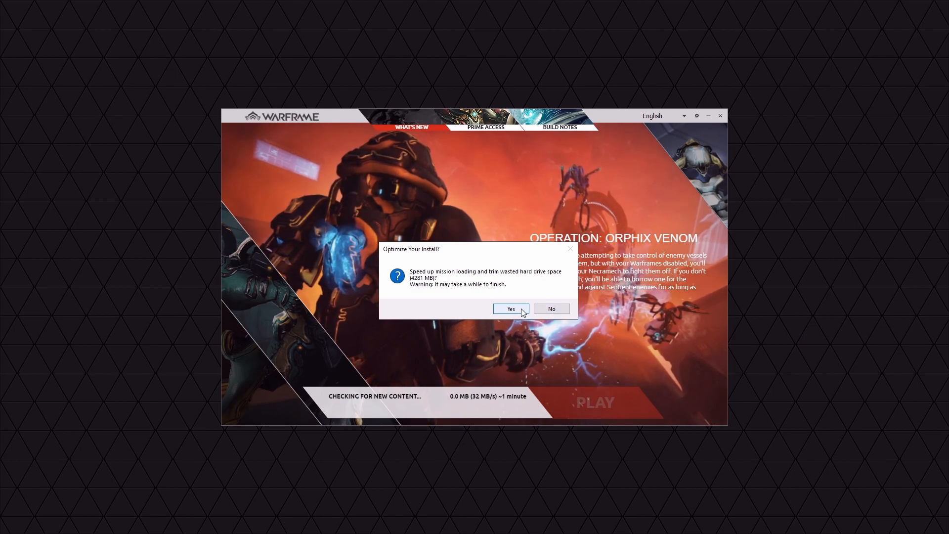
Accept optimising the Warframe install so the launcher rebuilds its download cache
{"action": "left_click", "coordinate": [510, 308]}
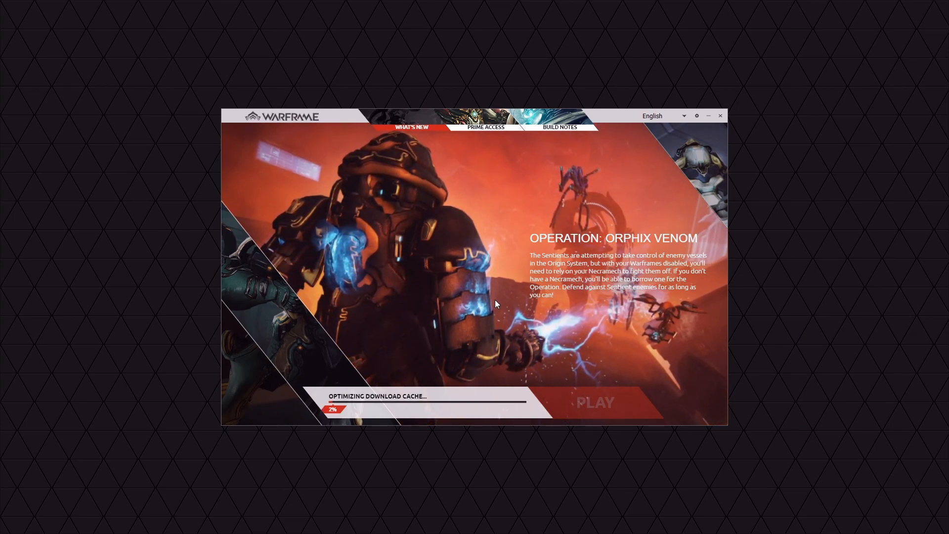
{"action": "mouse_move", "coordinate": [688, 304]}
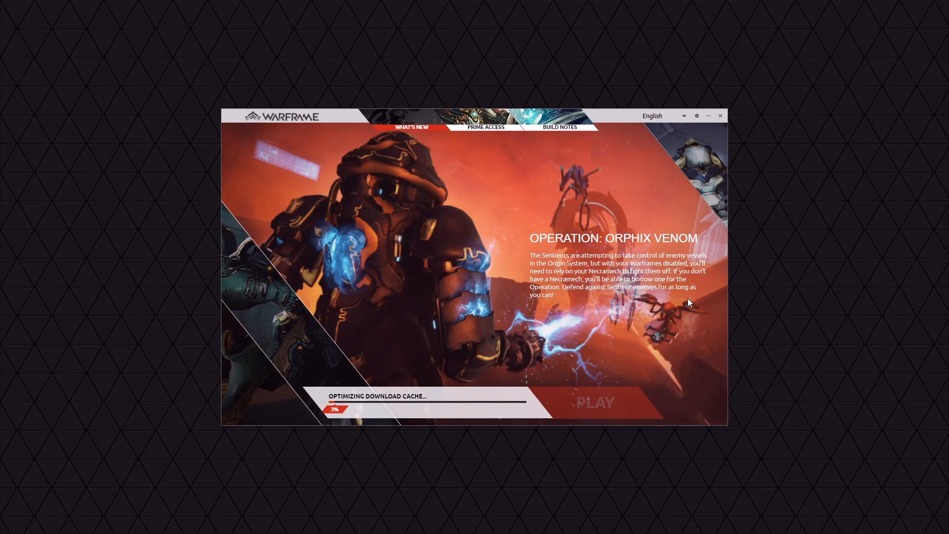
{"action": "mouse_move", "coordinate": [814, 304]}
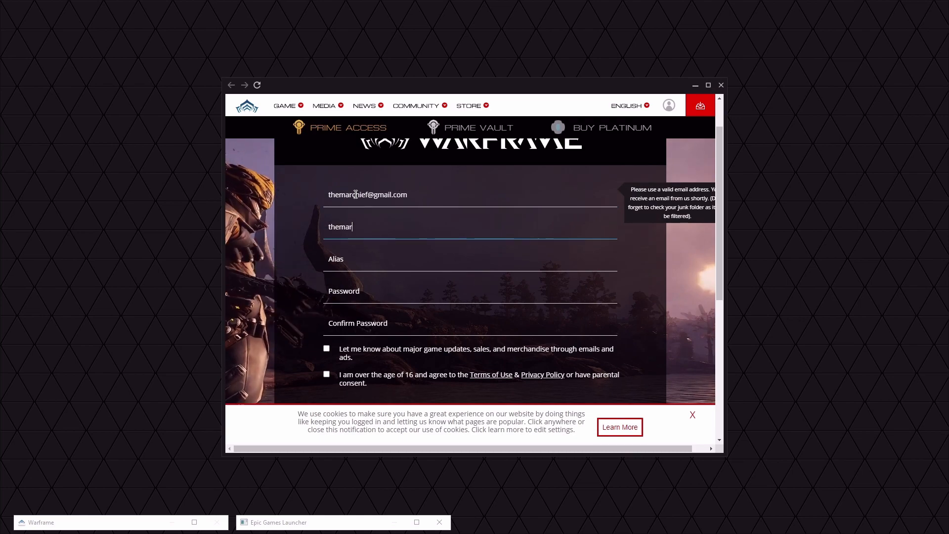
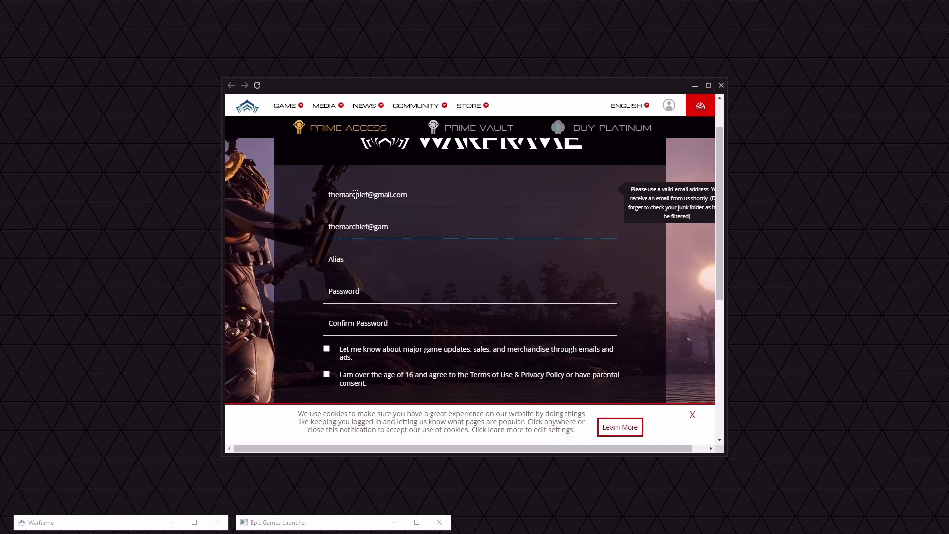
Fill the Warframe sign-up form with the email, alias 'TheM…' and password, moving to Confirm Password
{"action": "type", "text": "TheMarchief"}
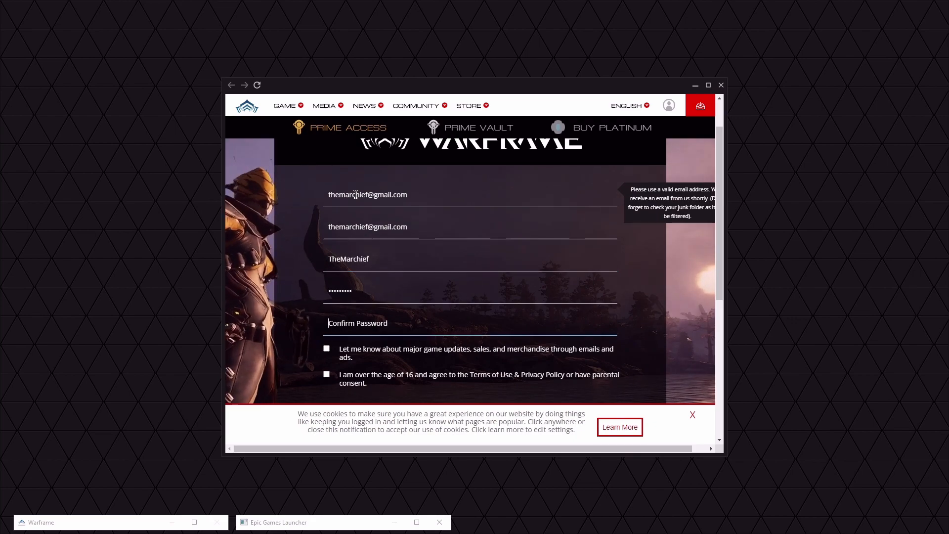
{"action": "left_click", "coordinate": [326, 325]}
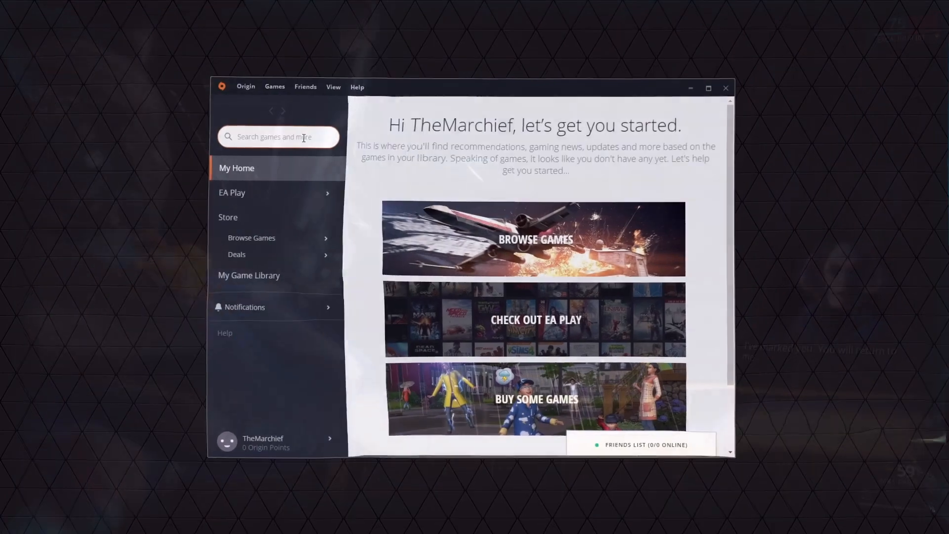
Find Apex Legends in Origin, add it to the library, launch it and keep local saves
{"action": "type", "text": "ape"}
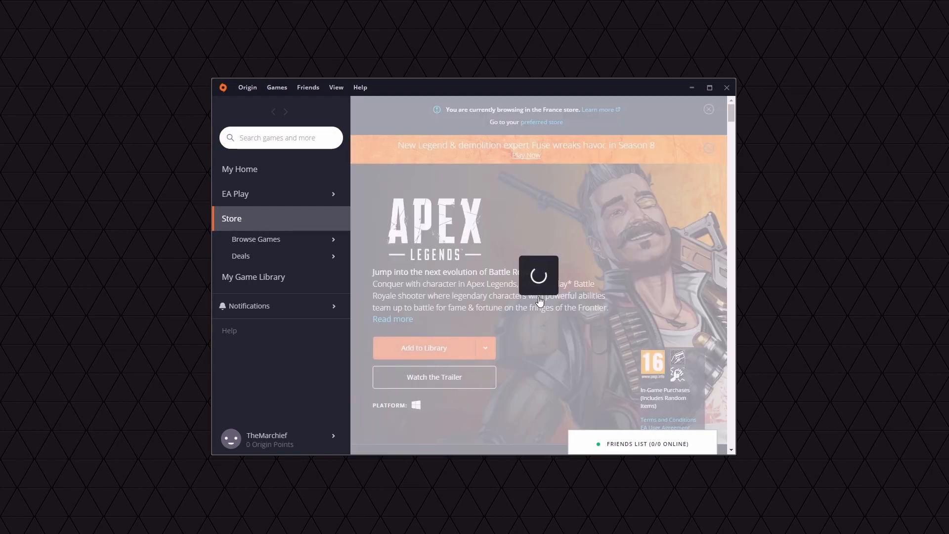
{"action": "left_click", "coordinate": [424, 347]}
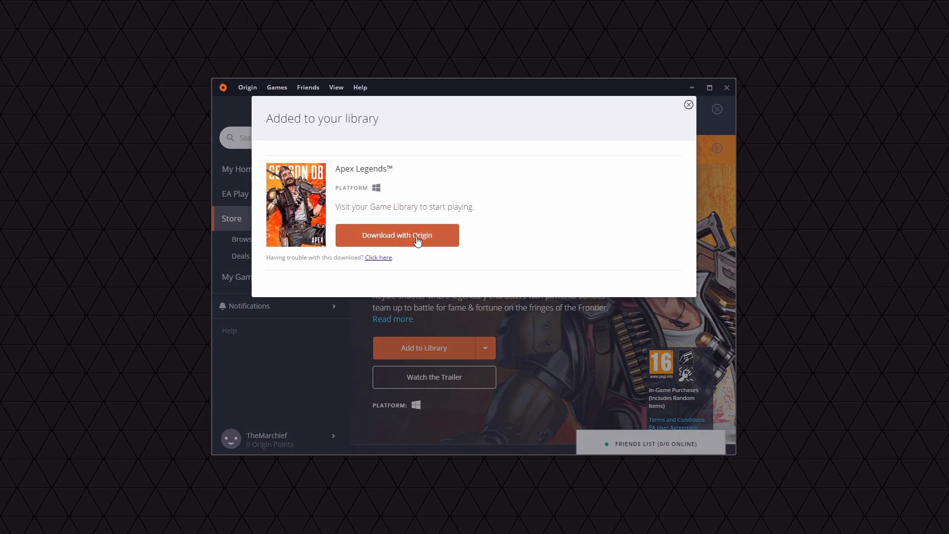
{"action": "left_click", "coordinate": [688, 104]}
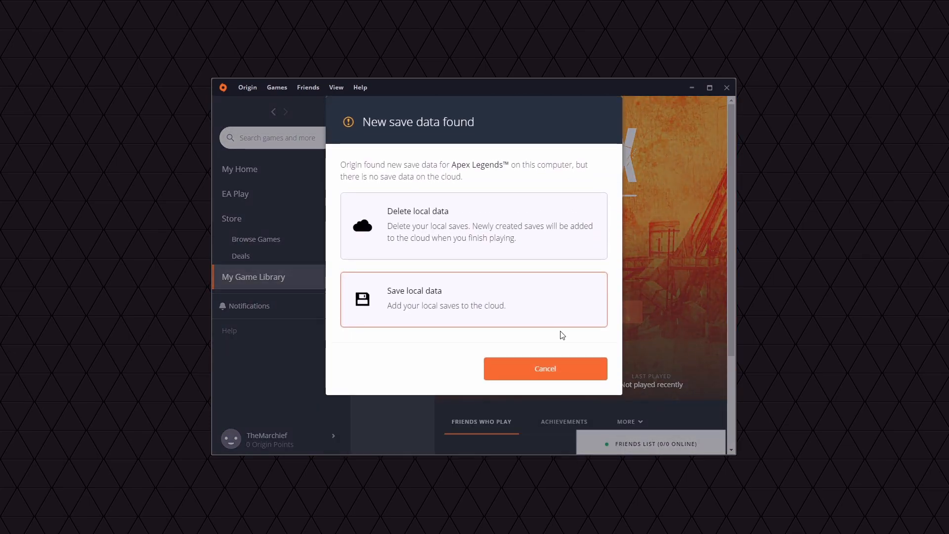
{"action": "left_click", "coordinate": [473, 299]}
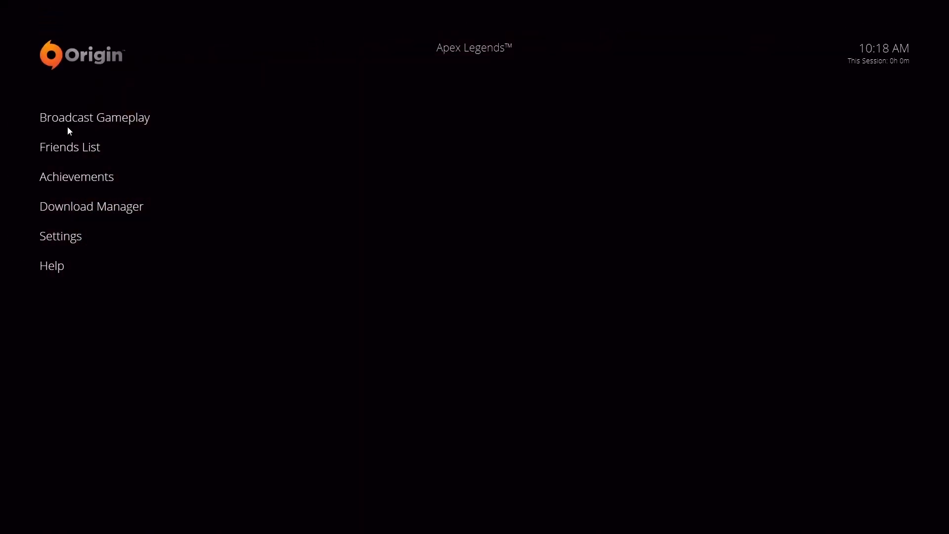
Connect the Twitch account in Origin's Broadcast Gameplay panel, logging in with the verification code
{"action": "left_click", "coordinate": [95, 118]}
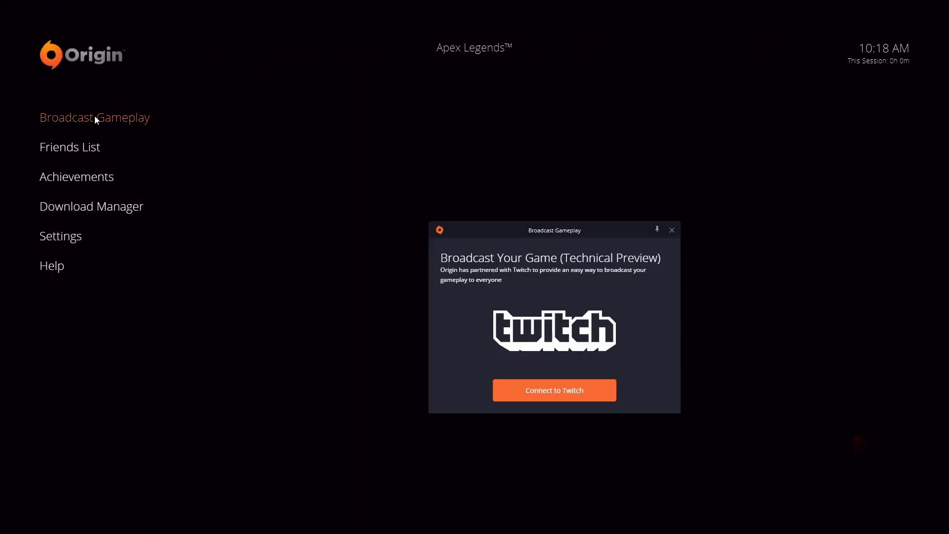
{"action": "left_click", "coordinate": [553, 389]}
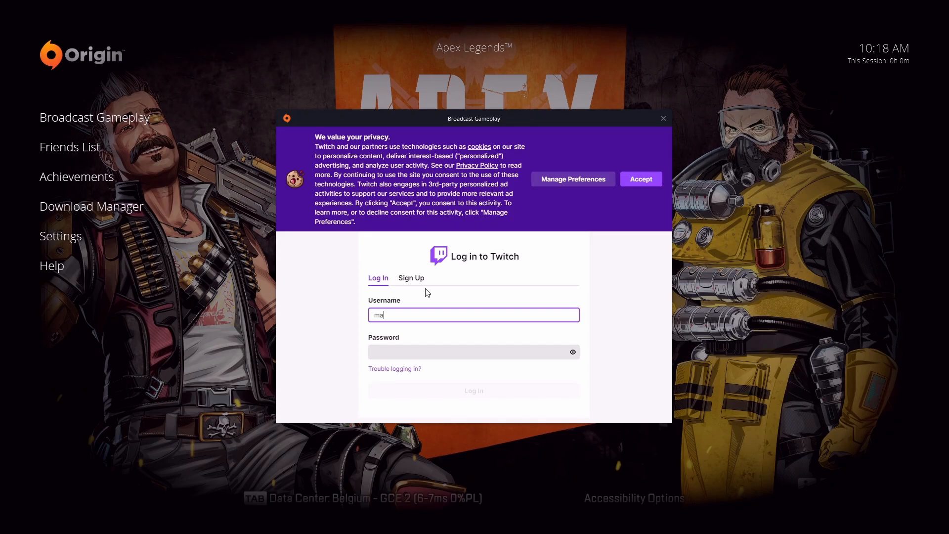
{"action": "left_click", "coordinate": [474, 391]}
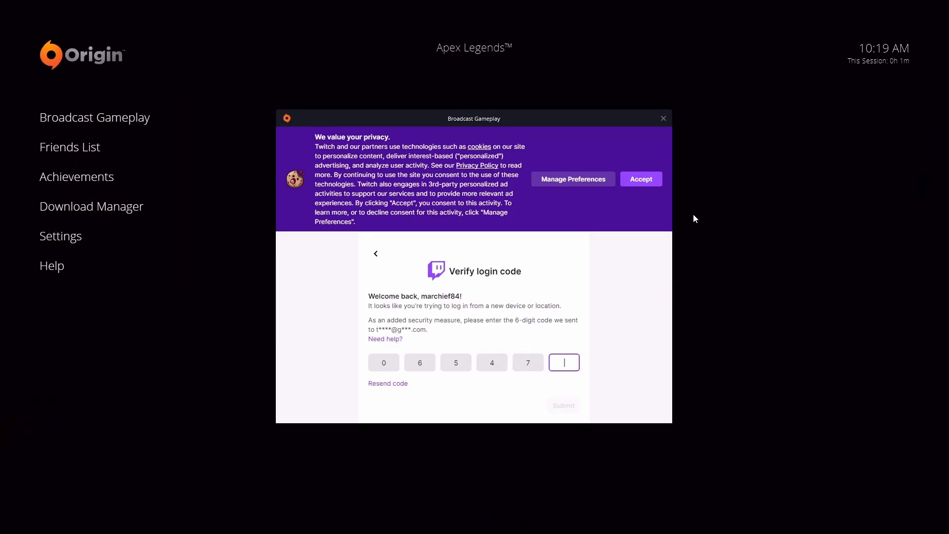
{"action": "left_click", "coordinate": [639, 178]}
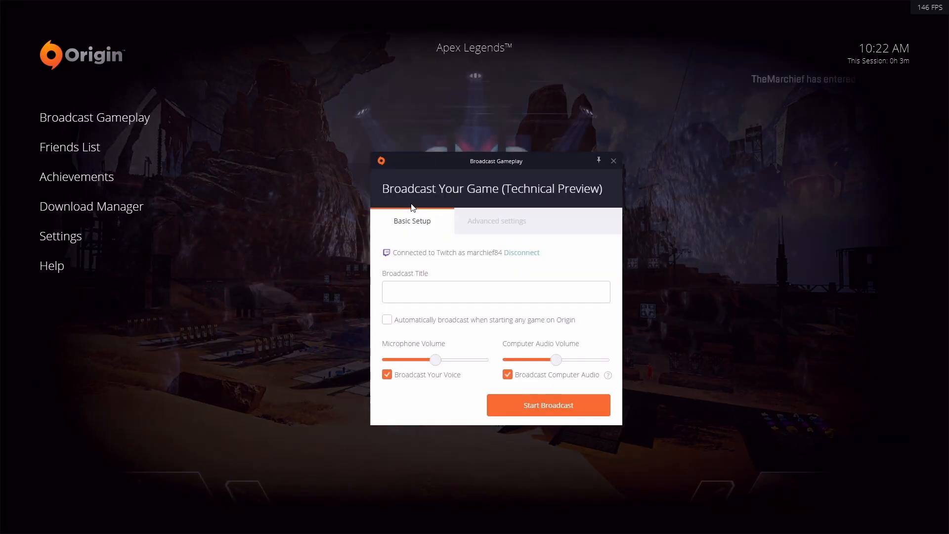
Set up the basic broadcast: title field, voice broadcasting off, louder game audio
{"action": "left_click", "coordinate": [494, 290]}
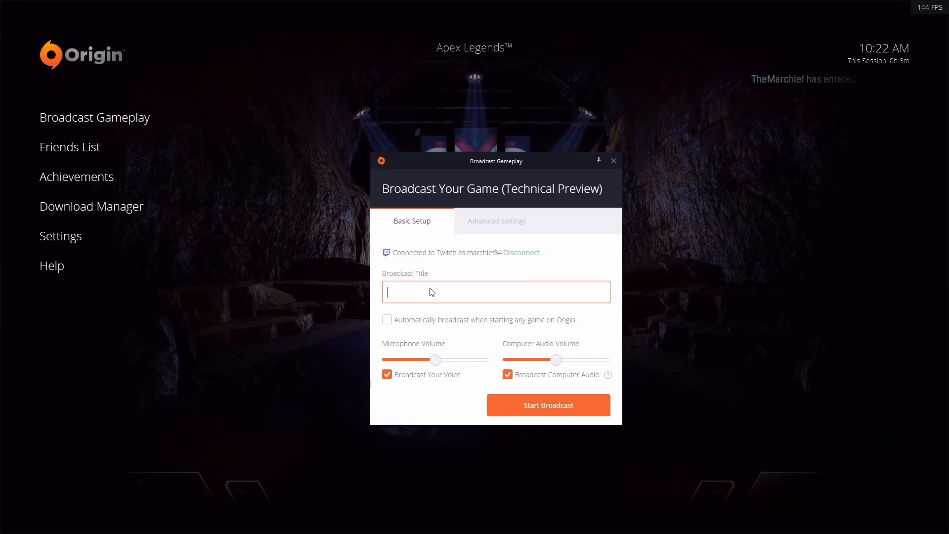
{"action": "mouse_move", "coordinate": [455, 344]}
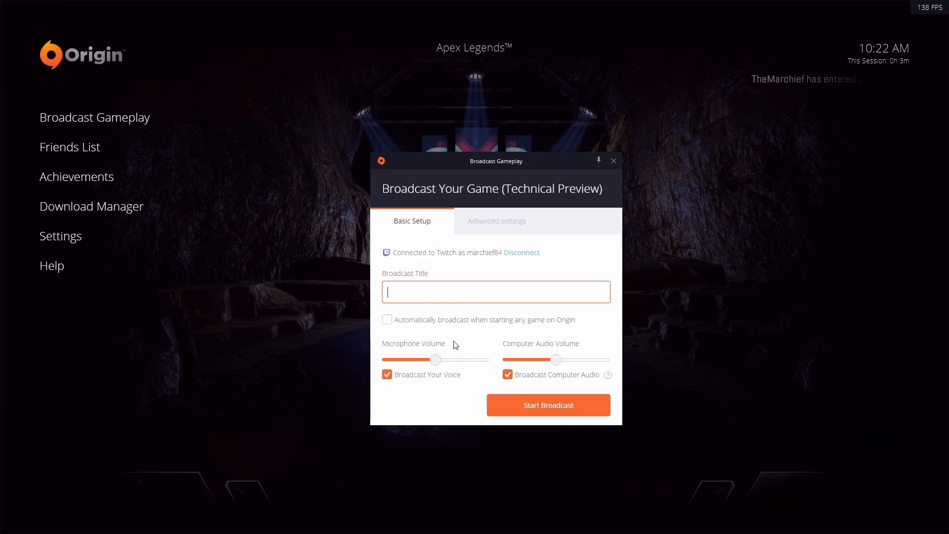
{"action": "left_click", "coordinate": [386, 374]}
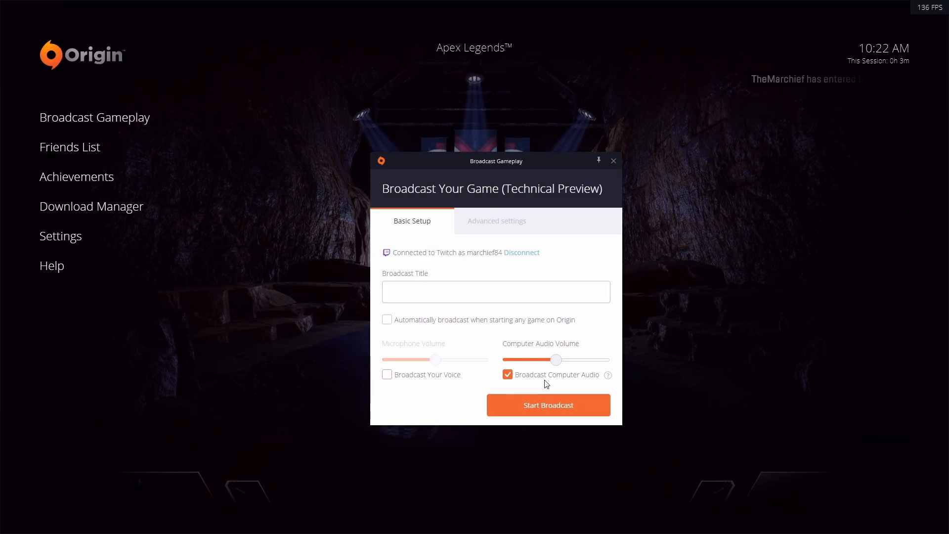
{"action": "left_click_drag", "start_coordinate": [555, 359], "coordinate": [576, 358]}
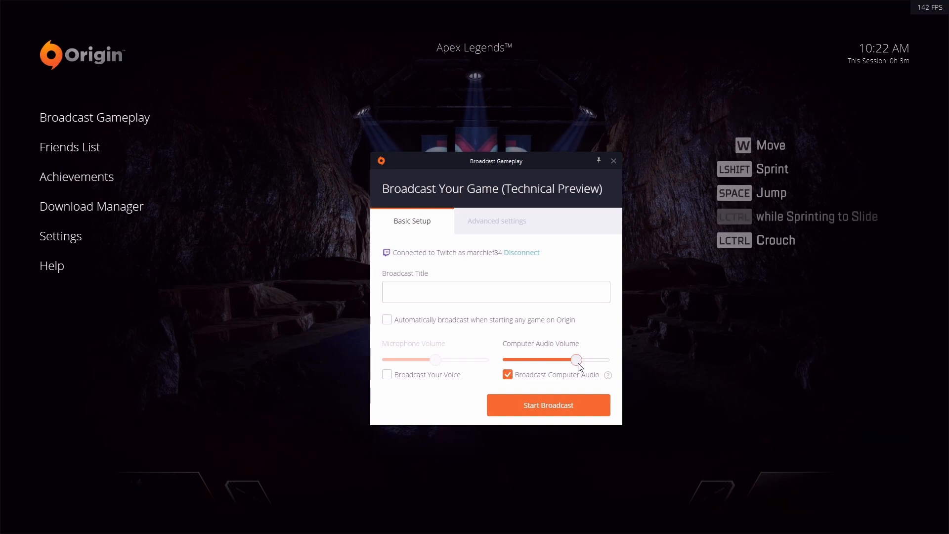
Set advanced broadcast to 1280x720, 30 fps, Highest quality and start streaming to Twitch
{"action": "left_click", "coordinate": [495, 221]}
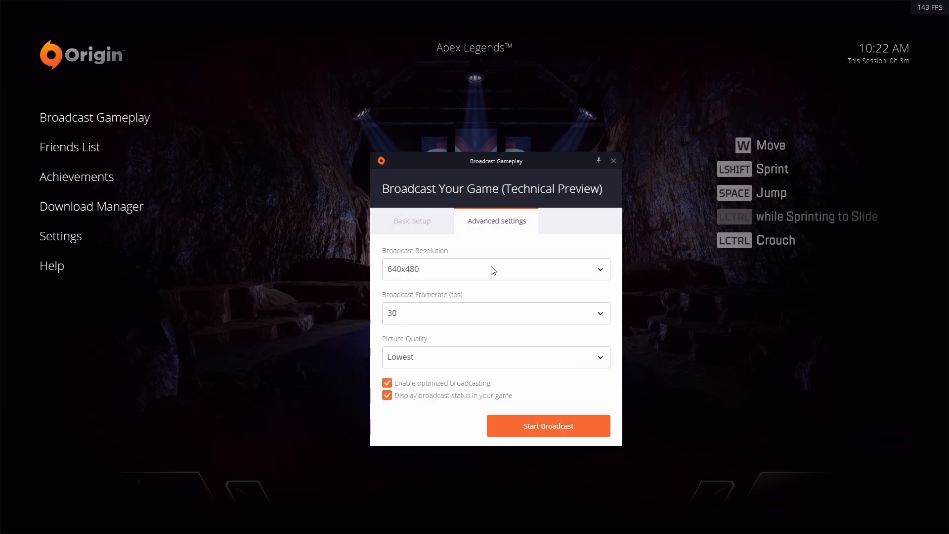
{"action": "left_click", "coordinate": [494, 269]}
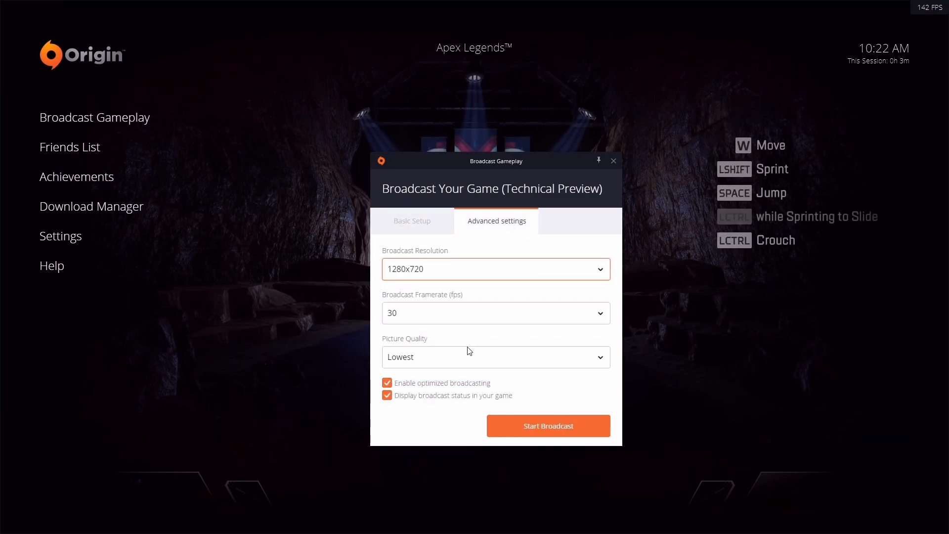
{"action": "left_click", "coordinate": [494, 313]}
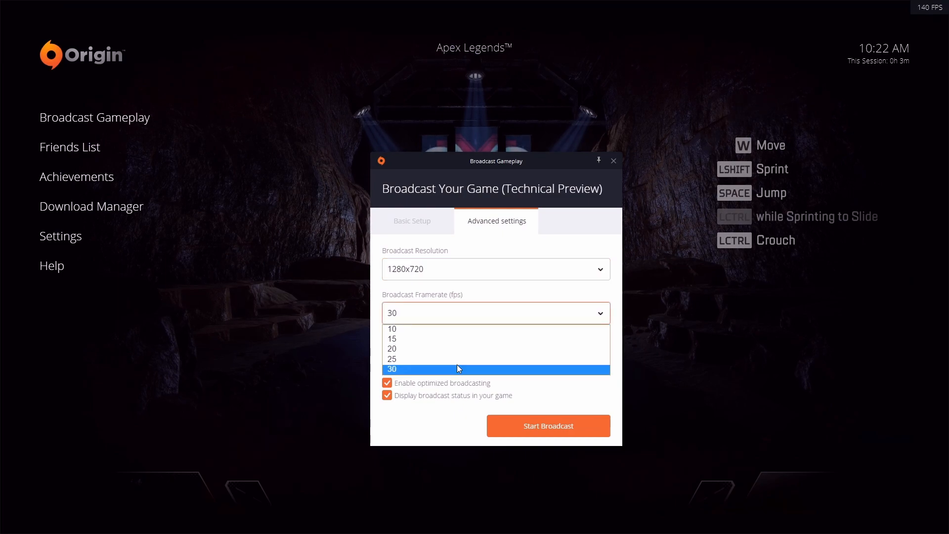
{"action": "left_click", "coordinate": [392, 368]}
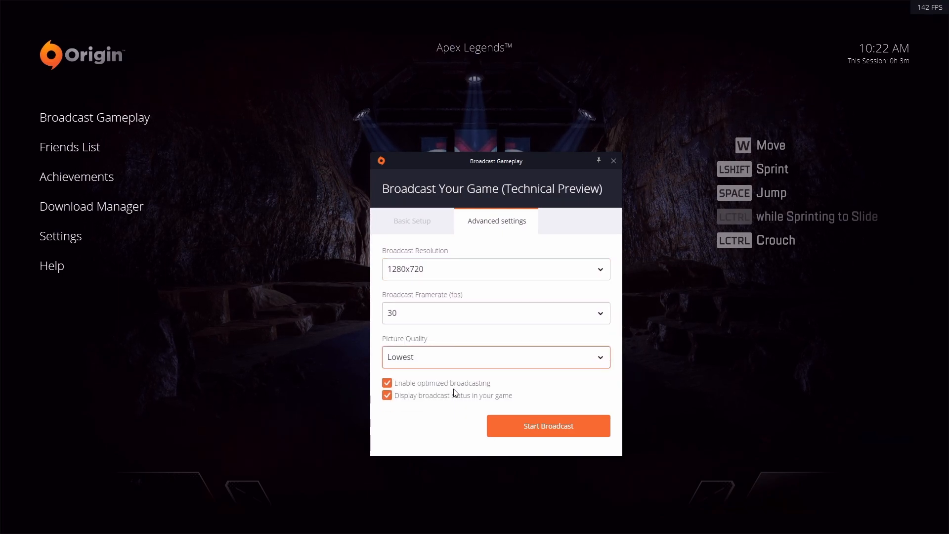
{"action": "left_click", "coordinate": [495, 357]}
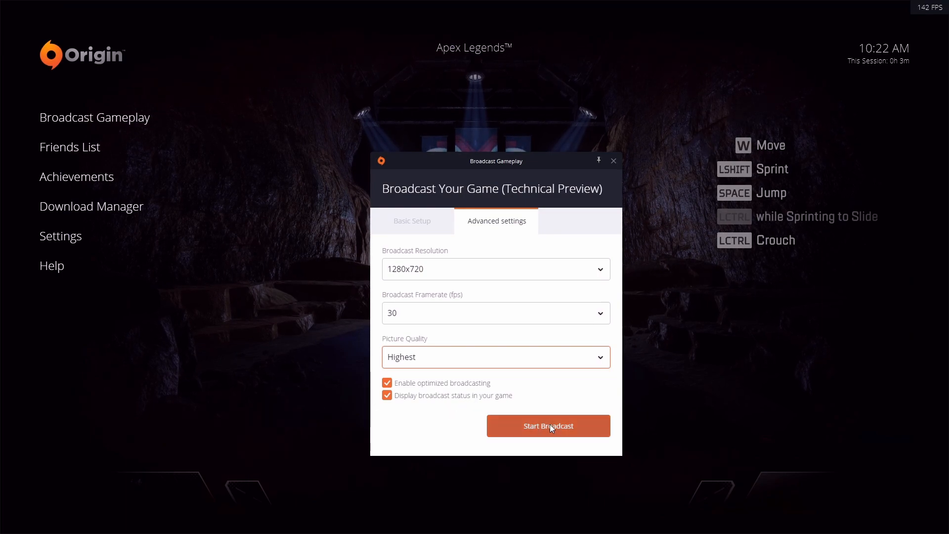
{"action": "left_click", "coordinate": [548, 425]}
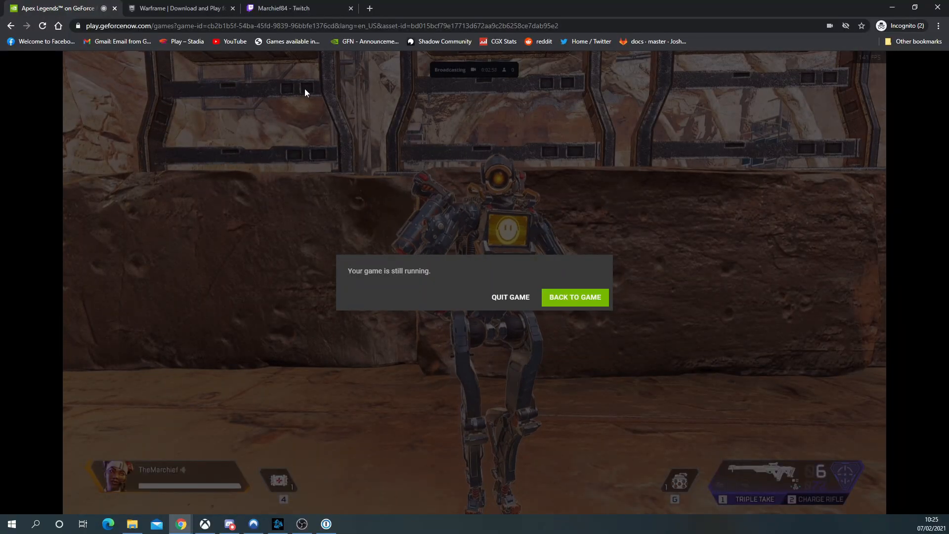
Watch the channel's live Apex Legends stream on Twitch, then return to the game
{"action": "left_click", "coordinate": [284, 8]}
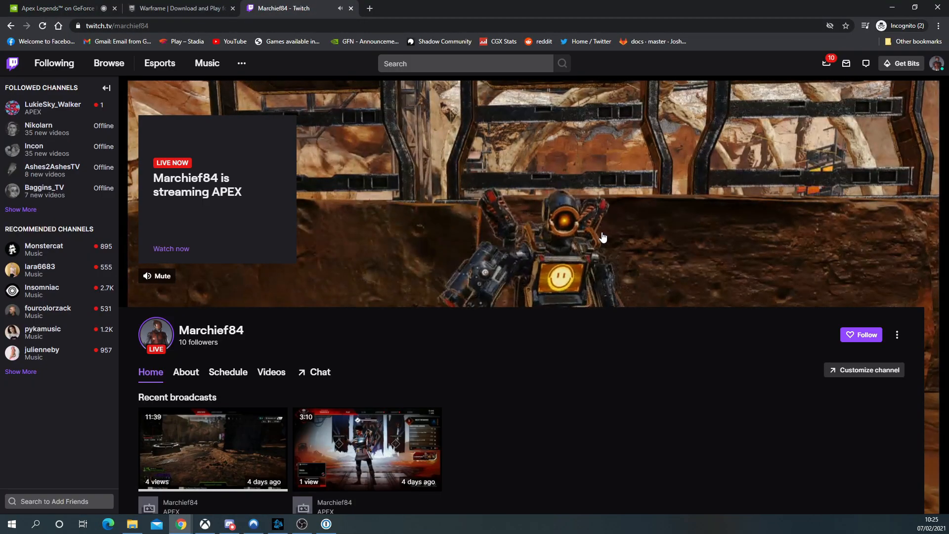
{"action": "left_click", "coordinate": [171, 248]}
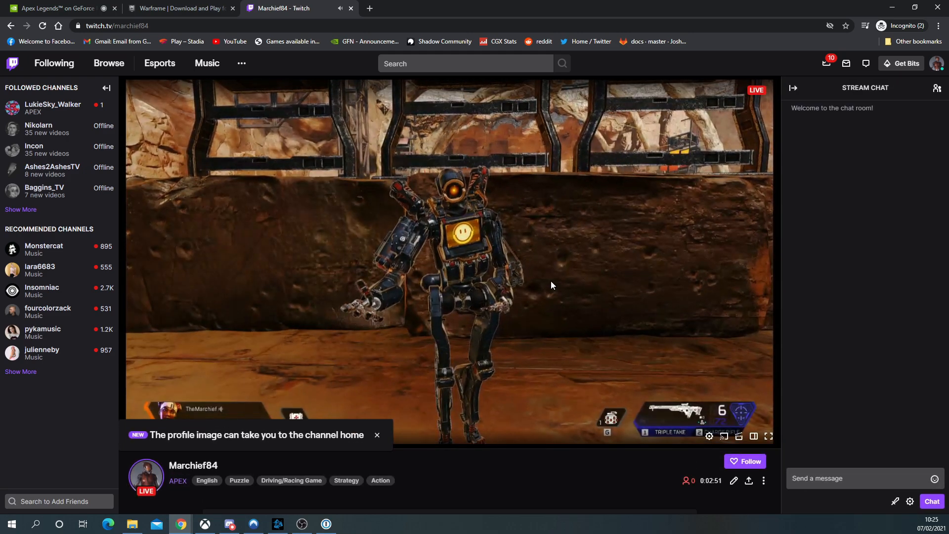
{"action": "left_click", "coordinate": [707, 436]}
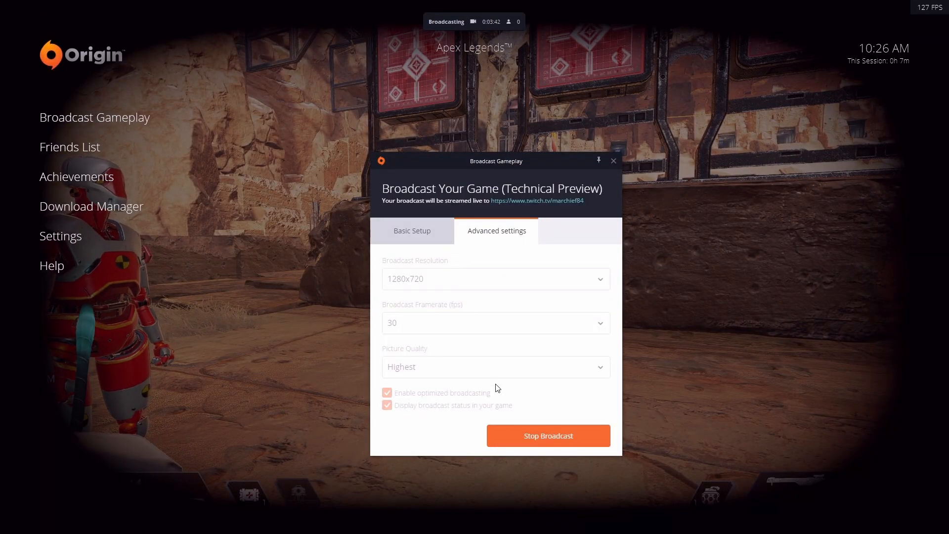
Stop the Twitch broadcast and dismiss the broadcast panel back to the game overlay
{"action": "left_click", "coordinate": [546, 434]}
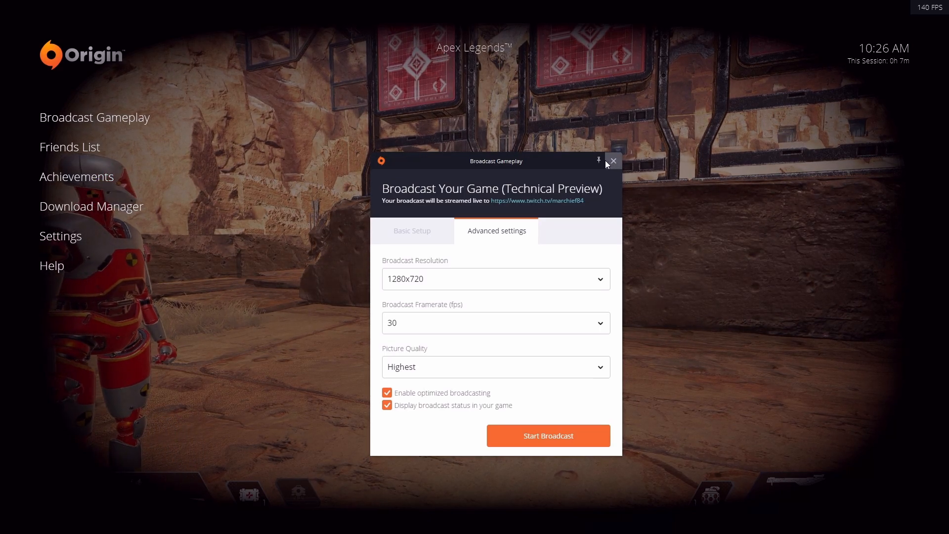
{"action": "left_click", "coordinate": [599, 161]}
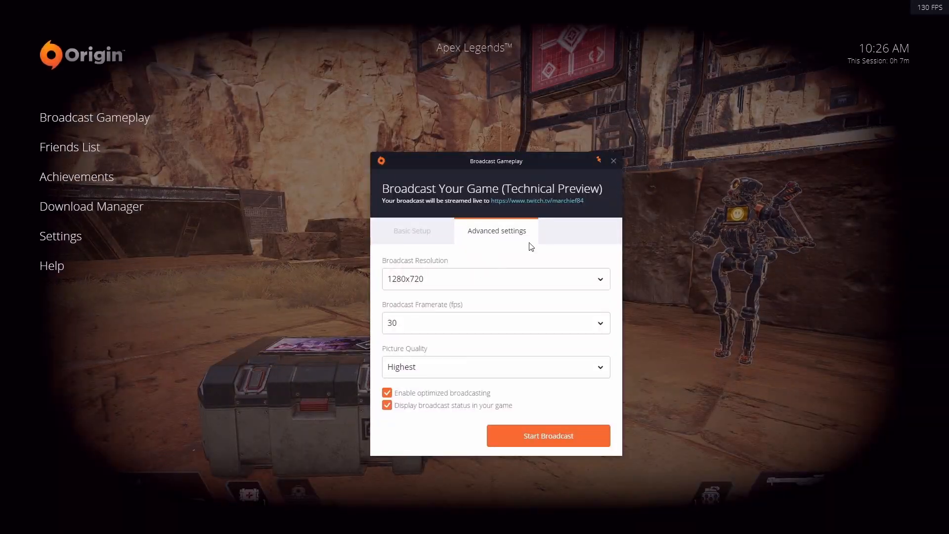
{"action": "left_click", "coordinate": [613, 160]}
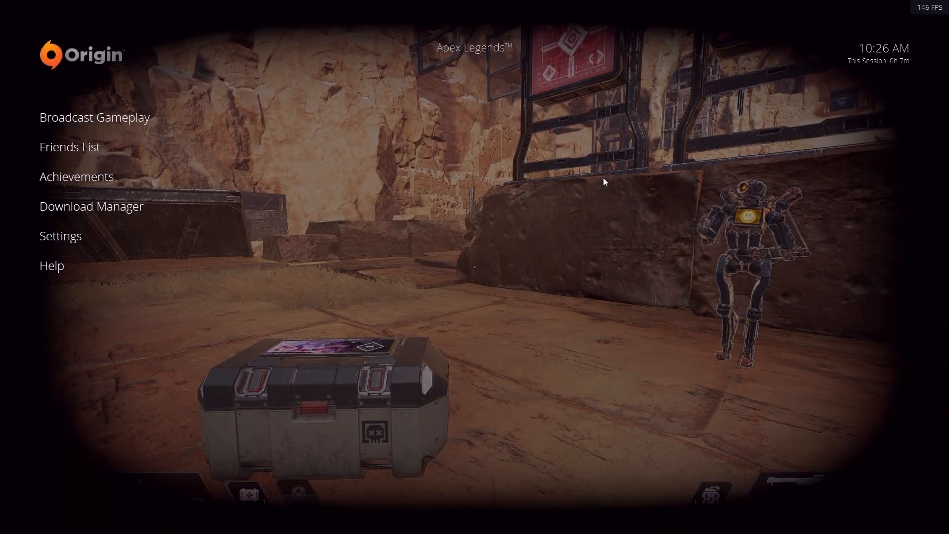